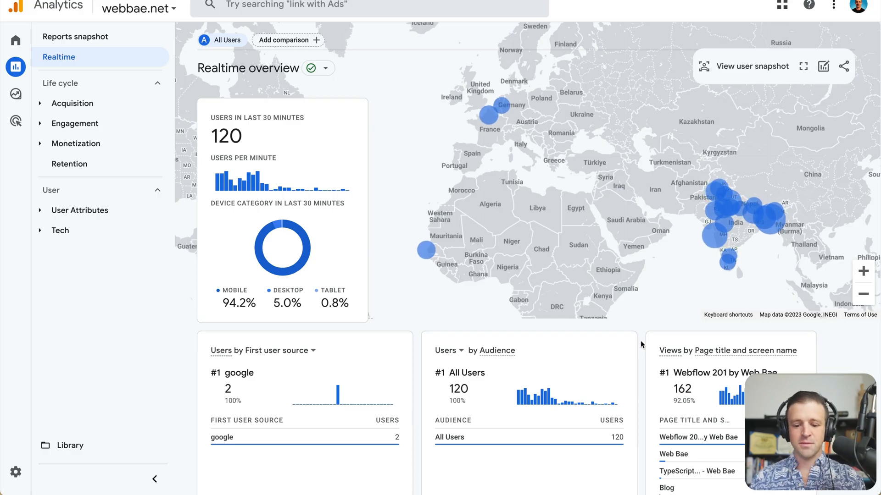
Review the existing GA4 property's event list, expanding it to see the remaining events
scroll(down, 3)
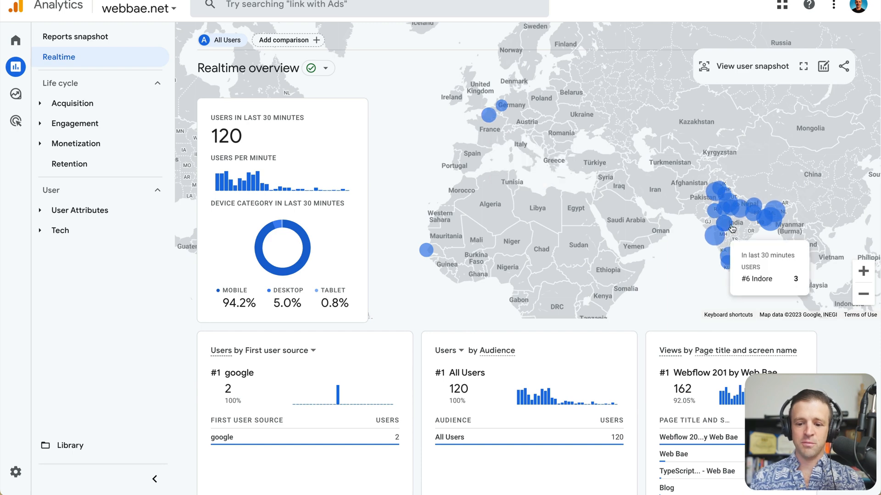
scroll(down, 3)
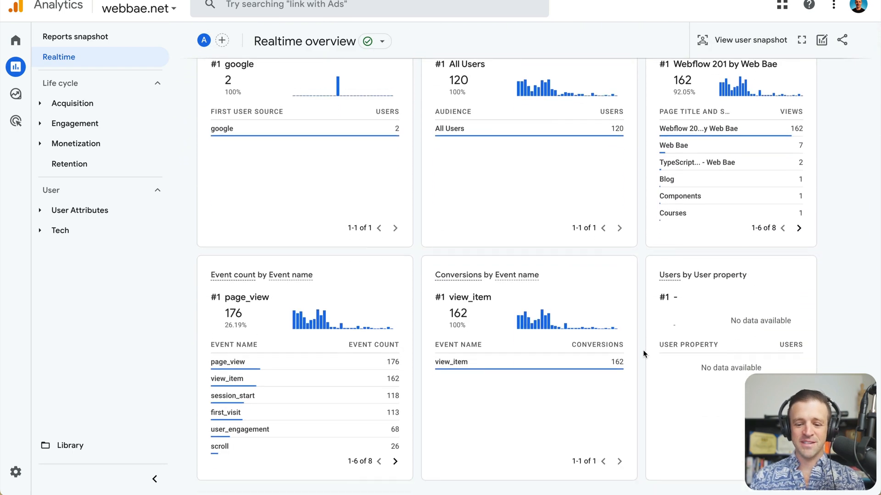
scroll(down, 3)
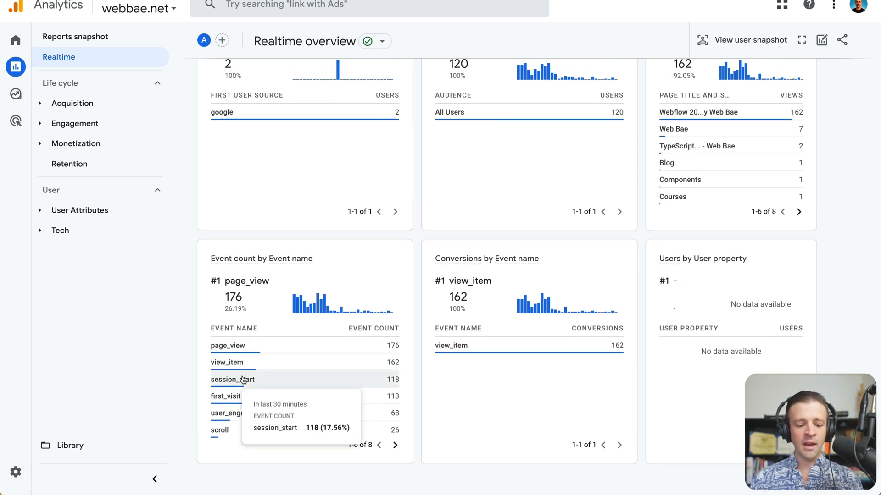
mouse_move(282, 441)
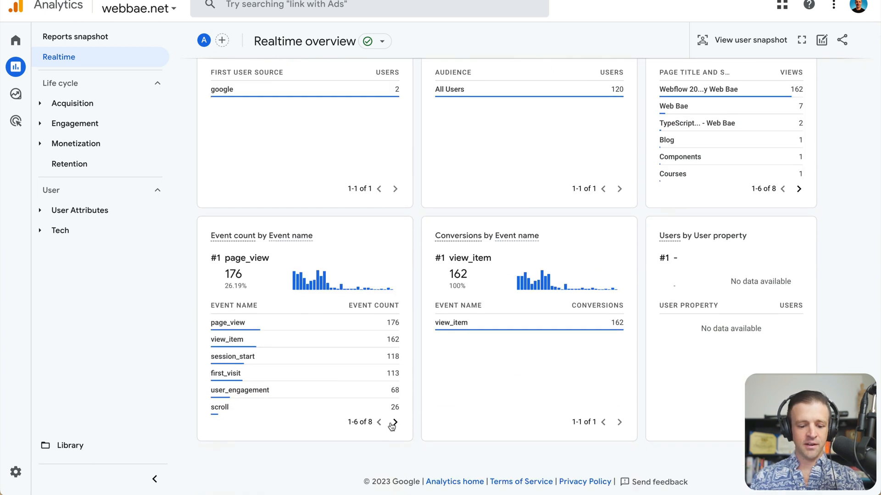
click(395, 422)
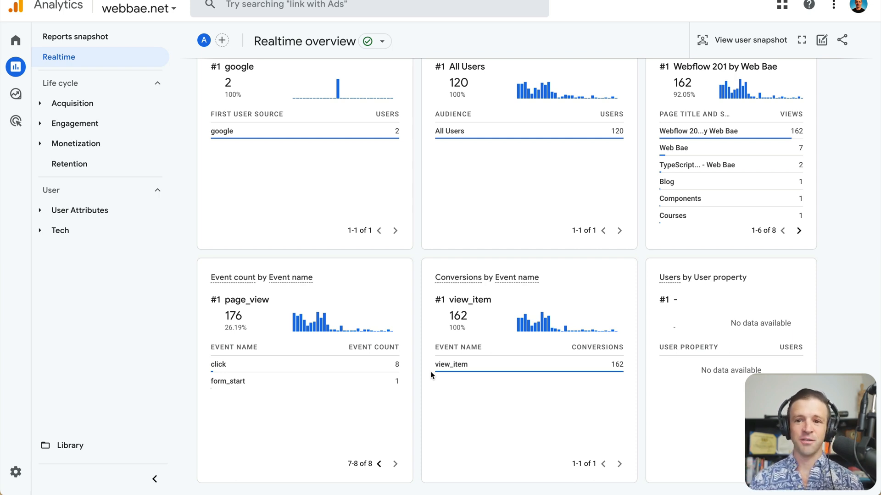
mouse_move(465, 375)
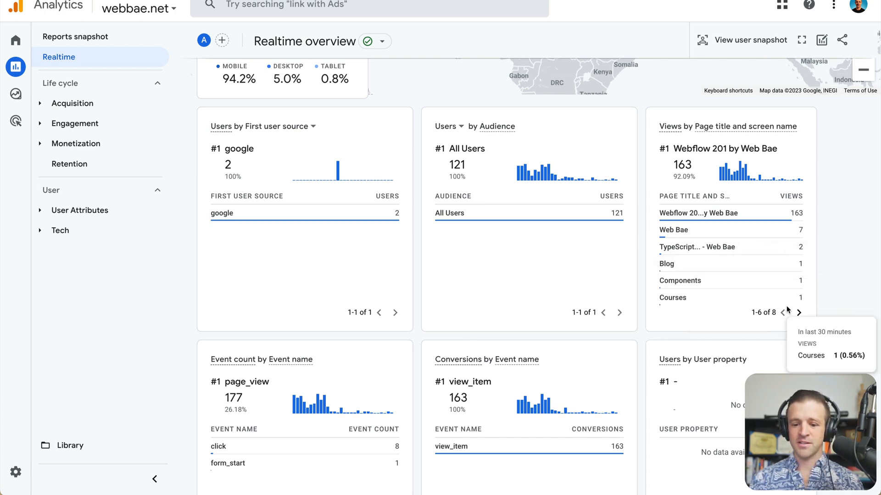
Page through the viewed page titles, then switch over to the GA admin page
click(799, 313)
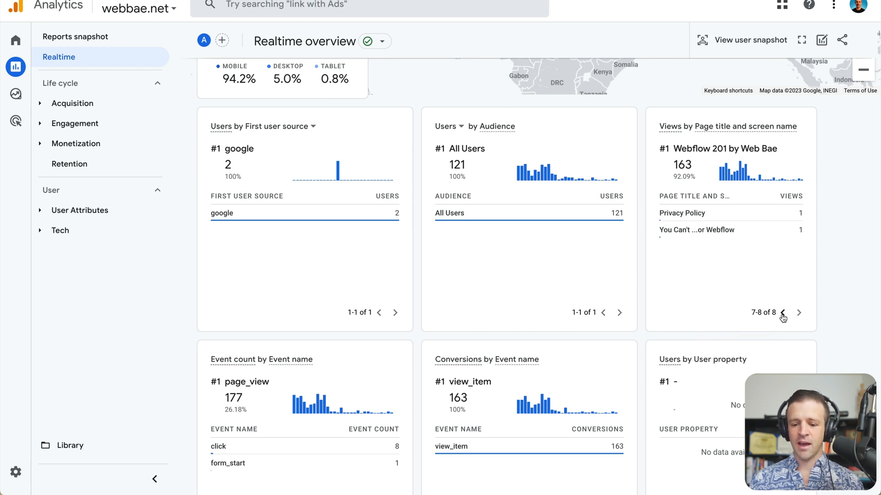
click(783, 313)
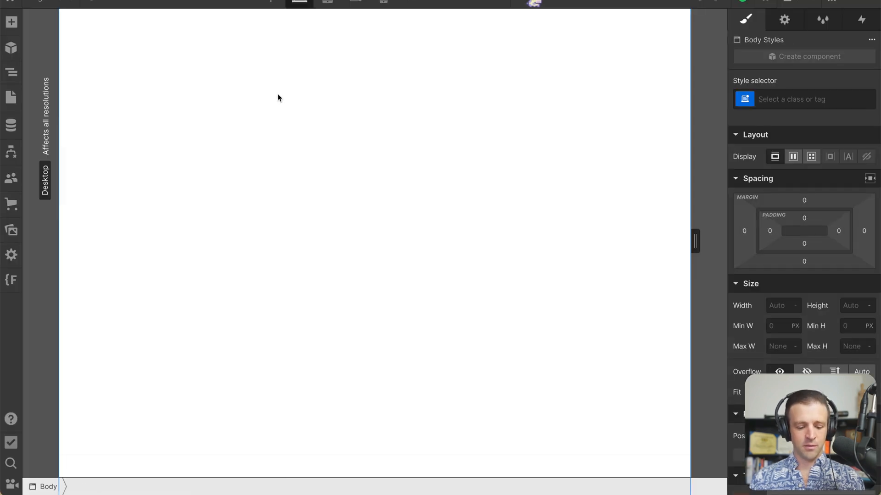
click(831, 5)
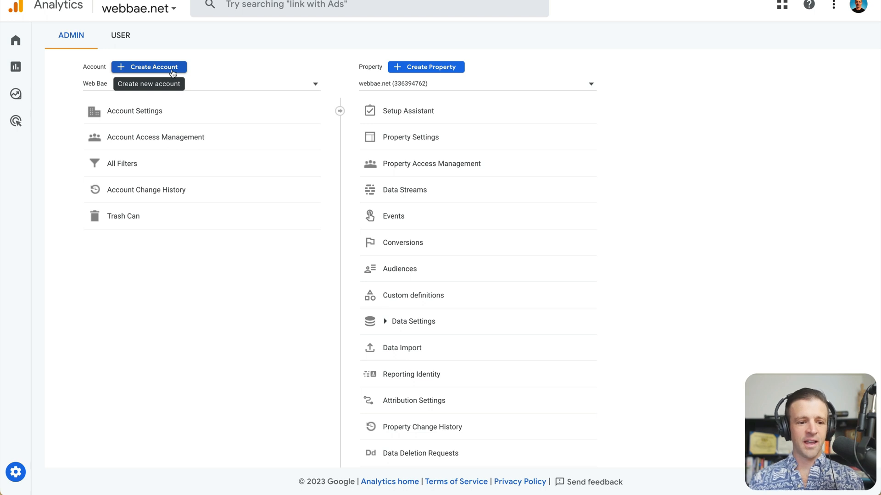
mouse_move(194, 64)
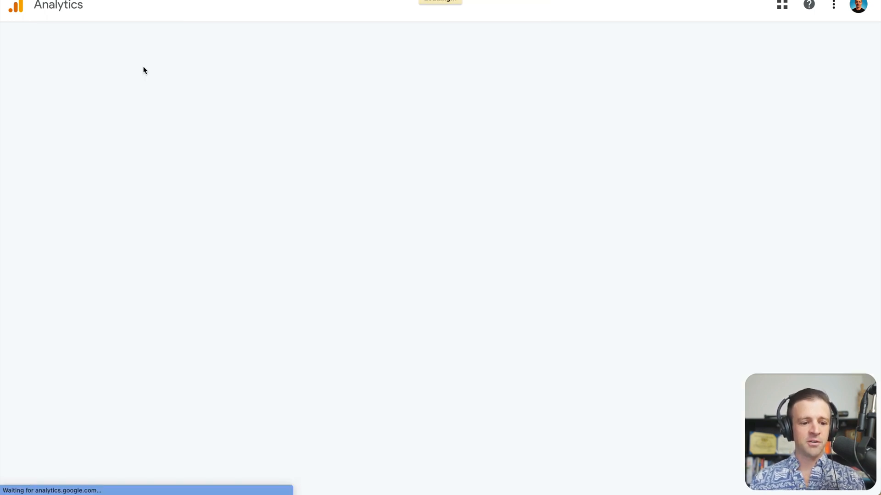
Name the new account 'Webbae Video GA4', enable Google products & services data sharing, and continue
text(Webbae Video)
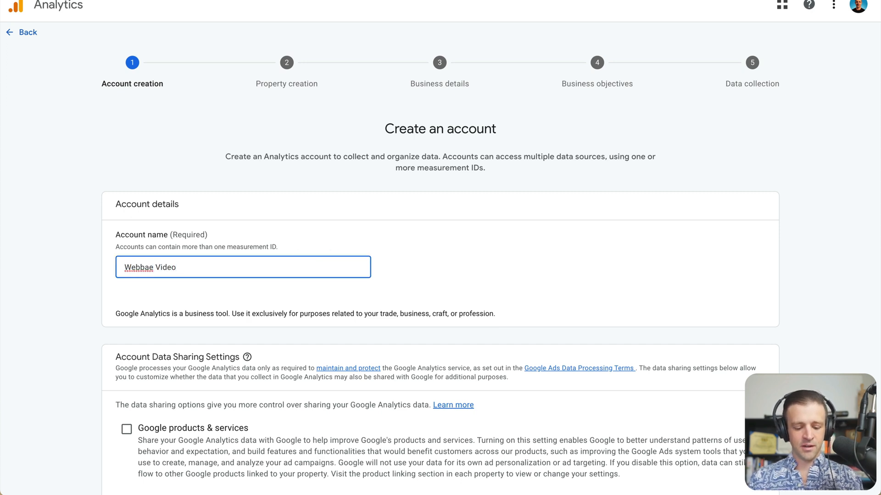
text(GA4)
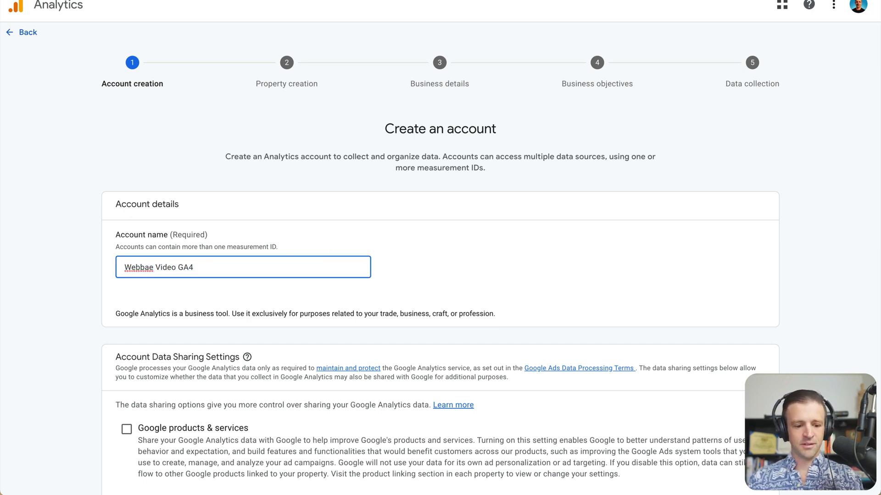
scroll(down, 3)
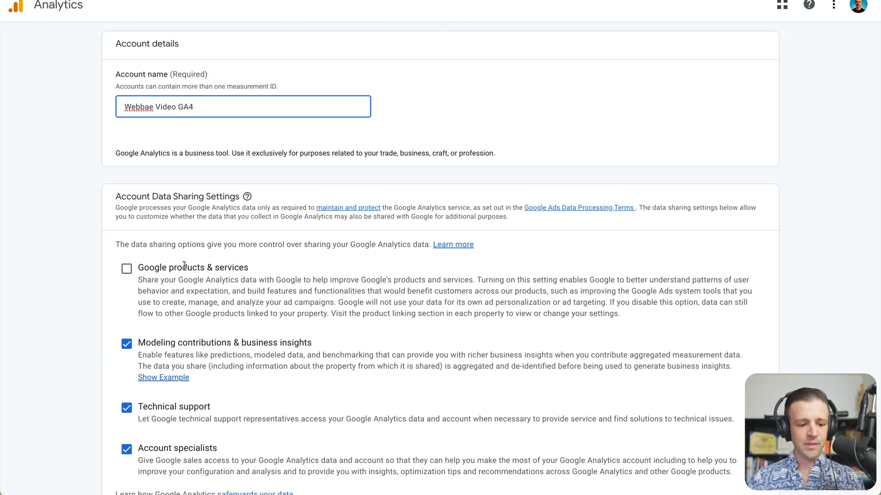
click(127, 150)
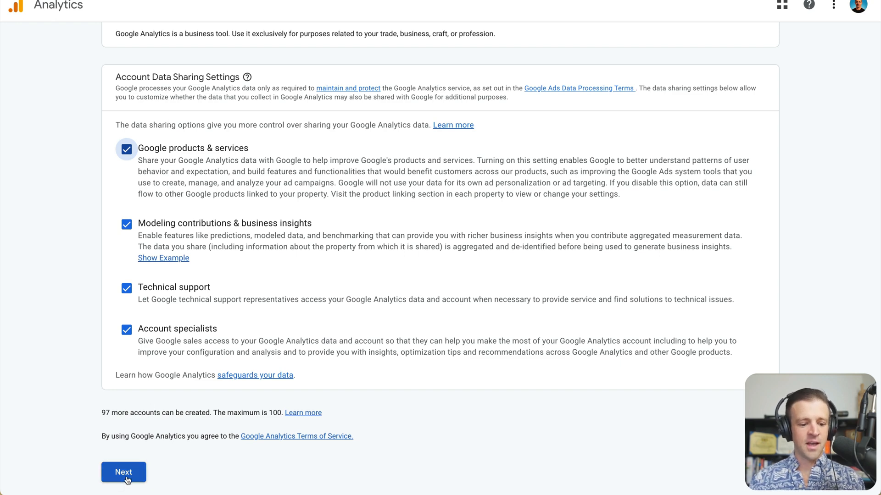
click(124, 471)
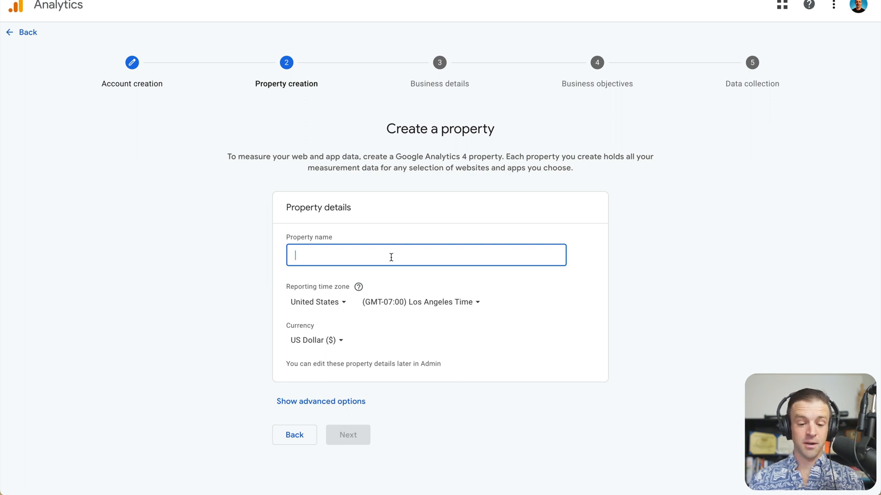
mouse_move(412, 234)
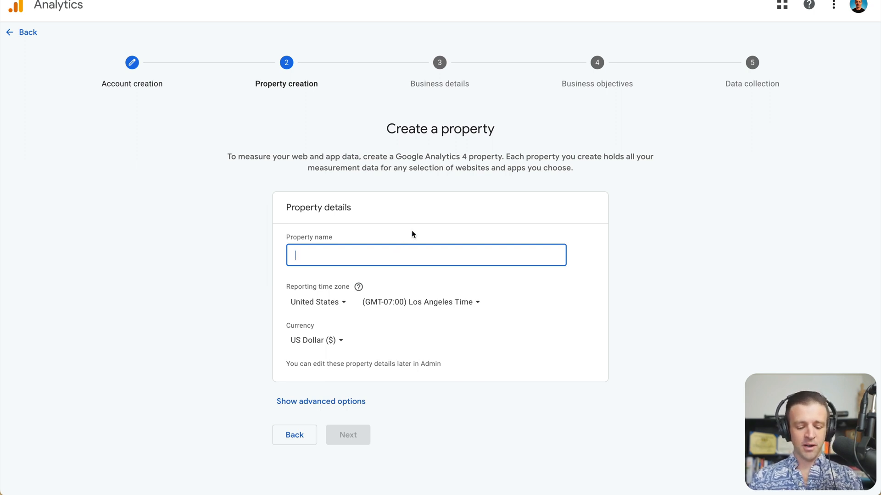
Name the property 'Webbae Video GA4 Property' and continue to business details
text(Webbae V)
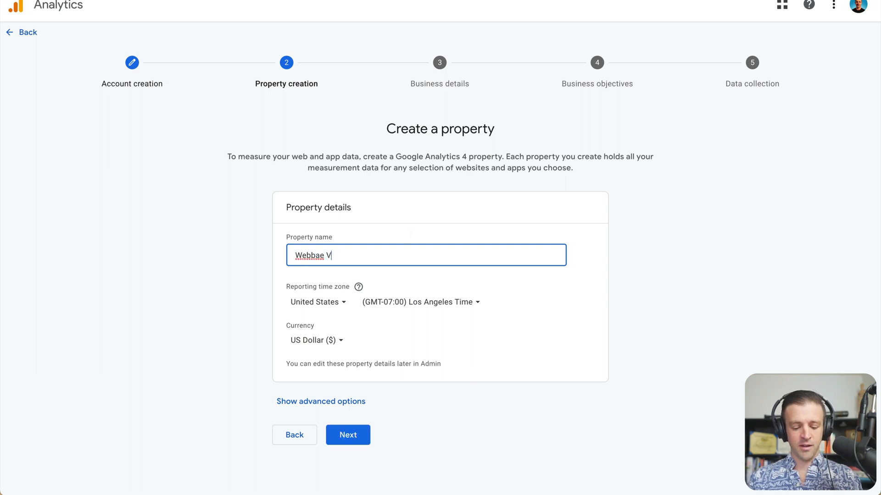
text(ideo GA4 Proper)
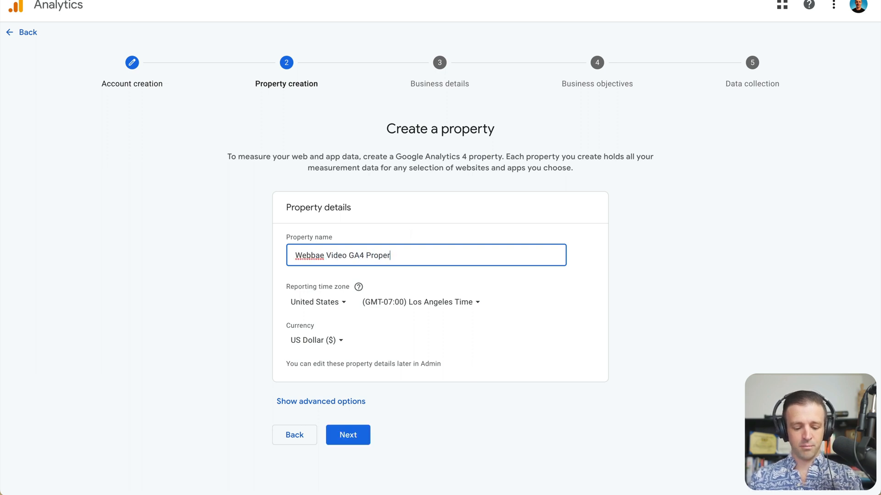
text(ty)
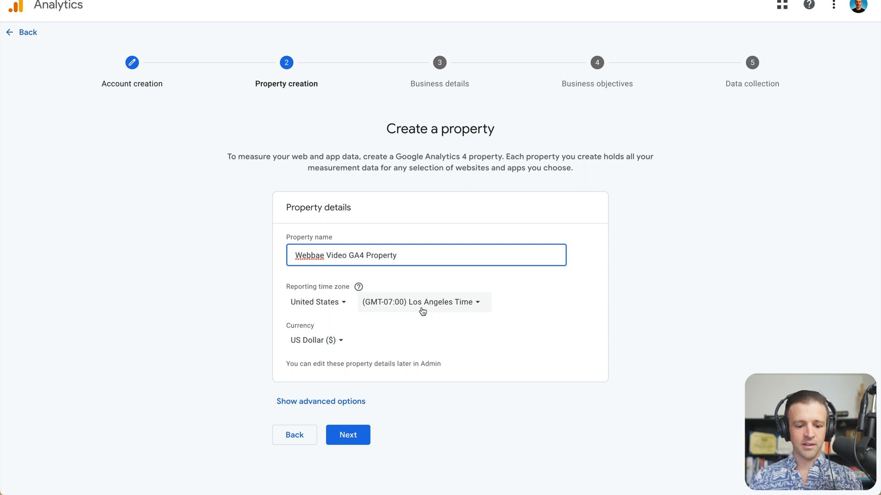
click(347, 435)
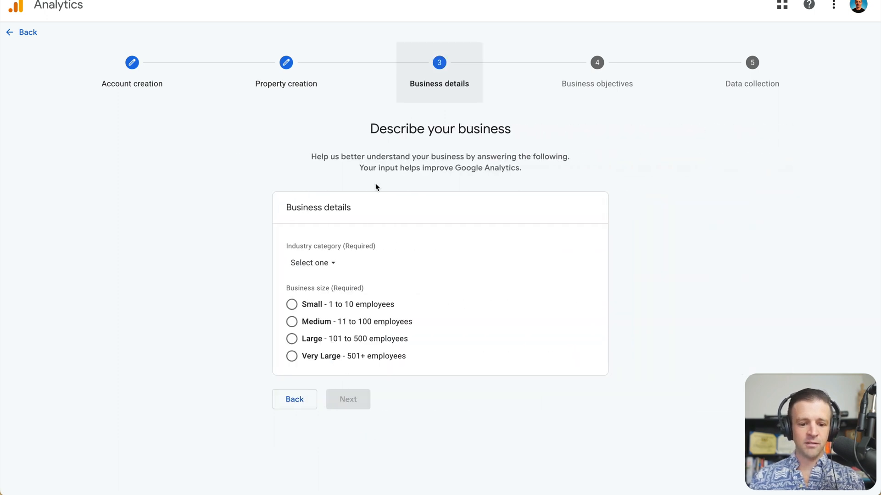
Set the industry to Computers & Electronics and business size to Small, then continue to objectives
click(312, 262)
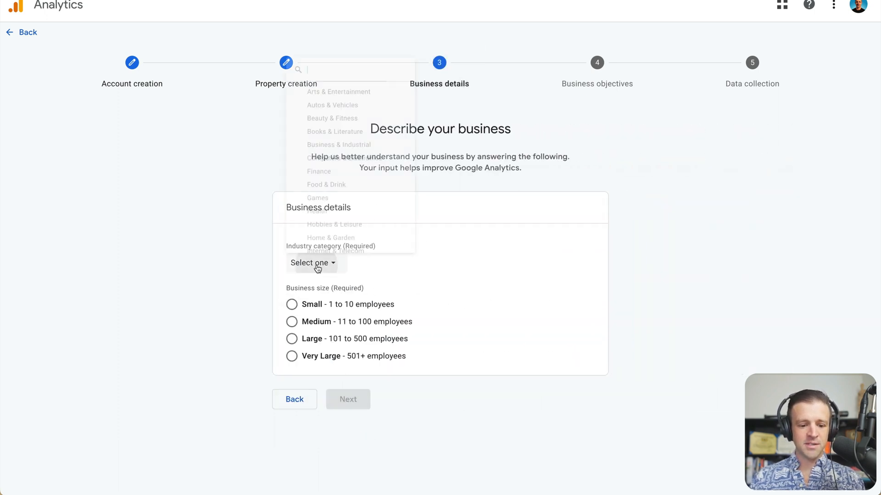
click(342, 156)
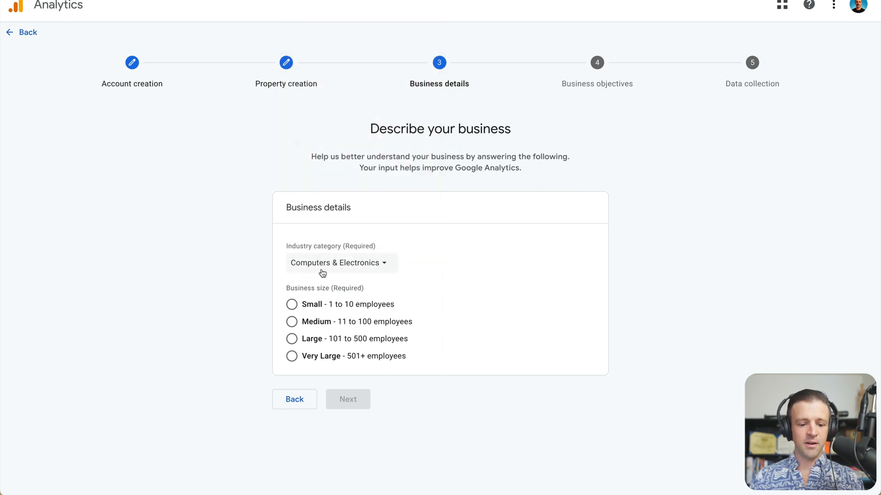
click(292, 304)
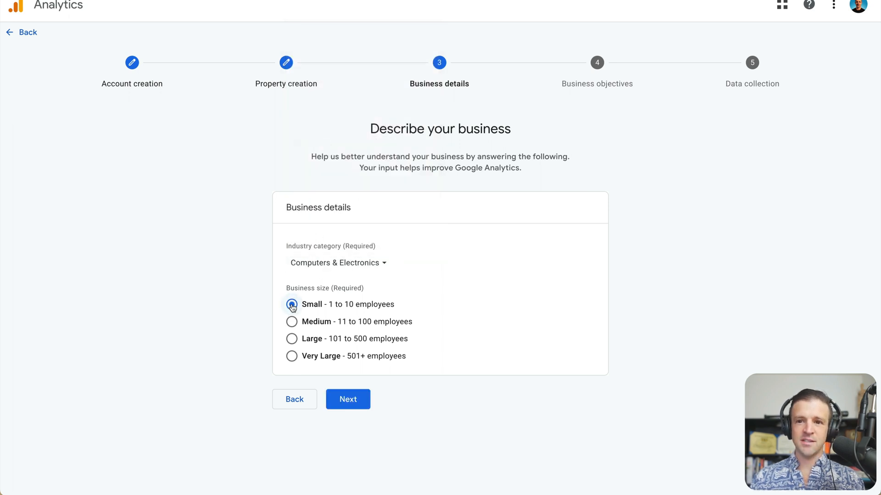
click(291, 304)
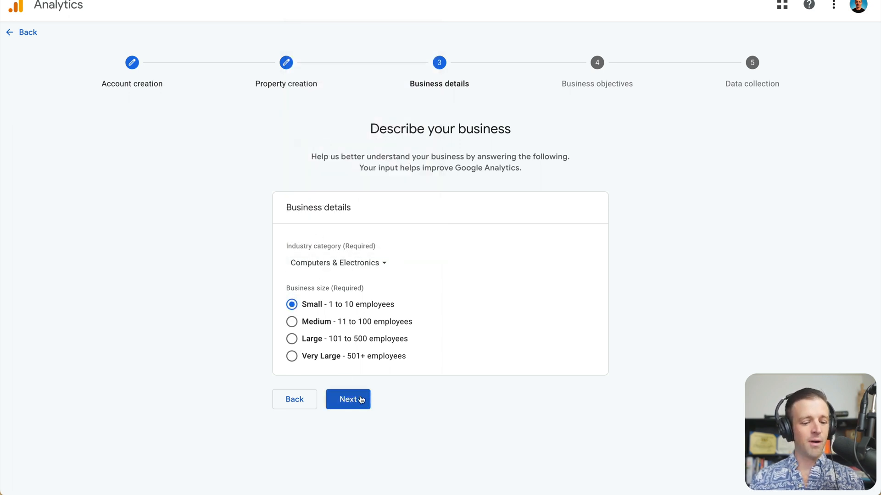
click(347, 399)
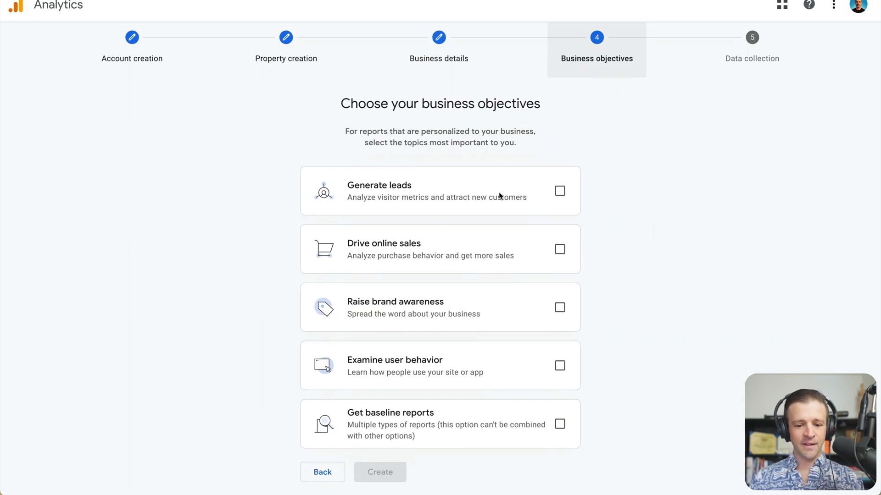
mouse_move(497, 224)
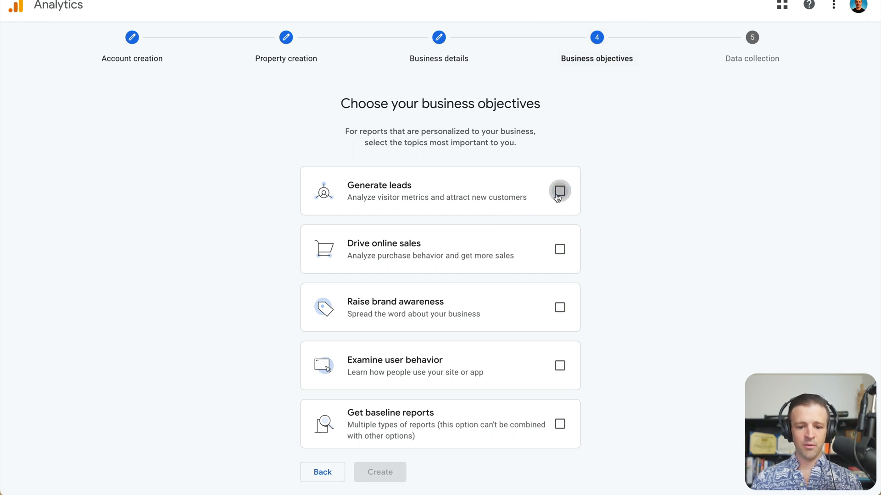
Choose Generate leads as the objective, create the account and accept the data protection terms
click(559, 190)
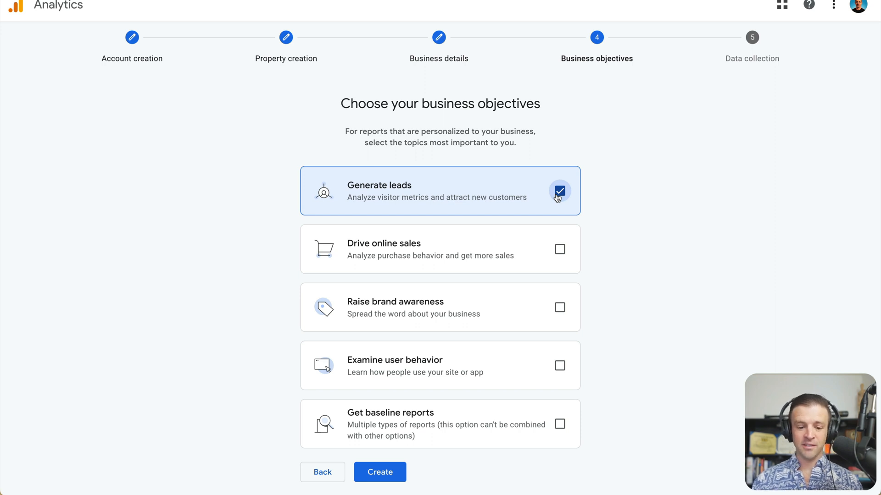
mouse_move(386, 257)
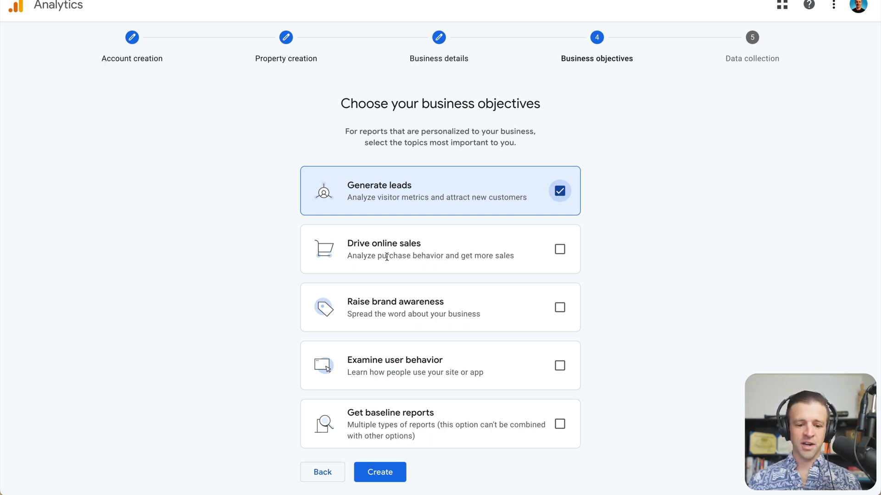
mouse_move(488, 217)
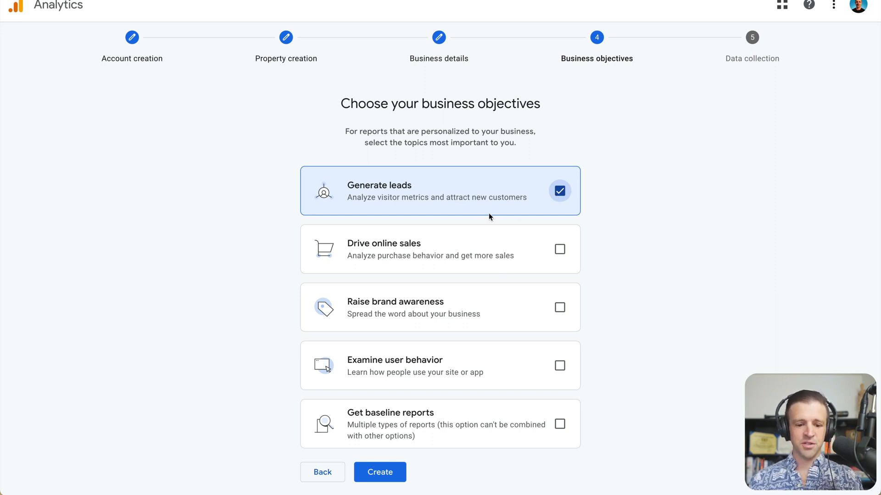
mouse_move(375, 492)
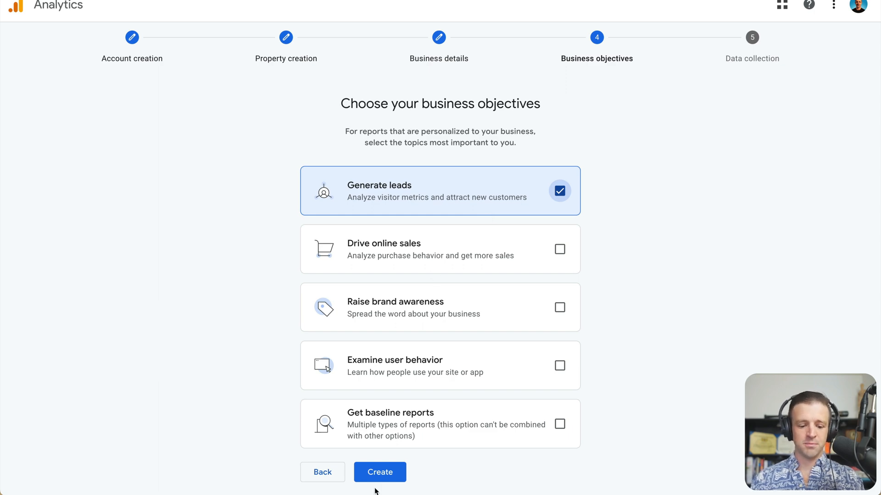
click(379, 472)
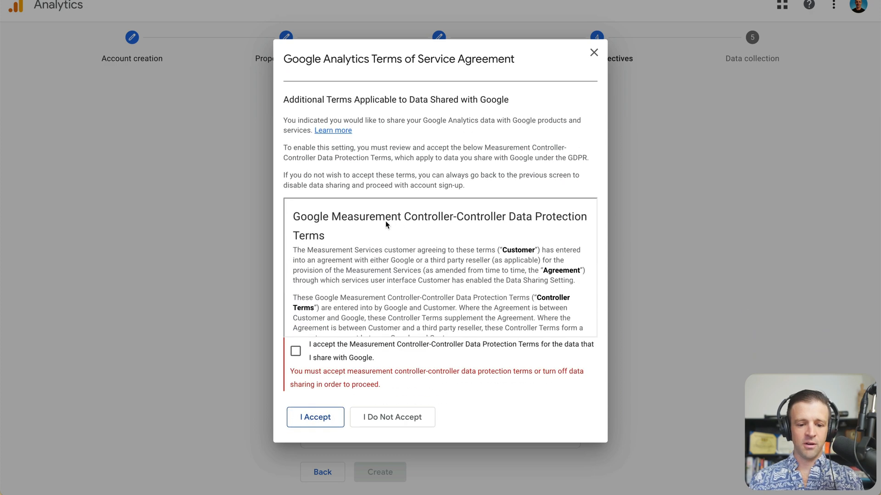
click(314, 417)
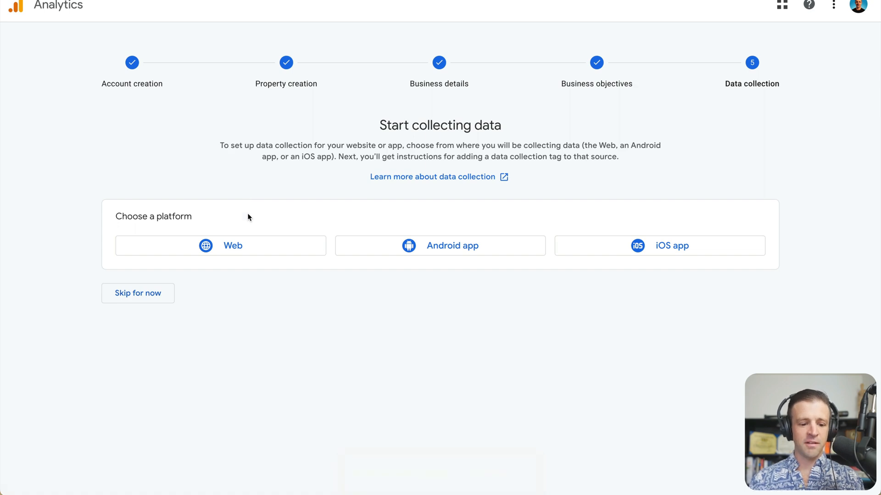
click(220, 246)
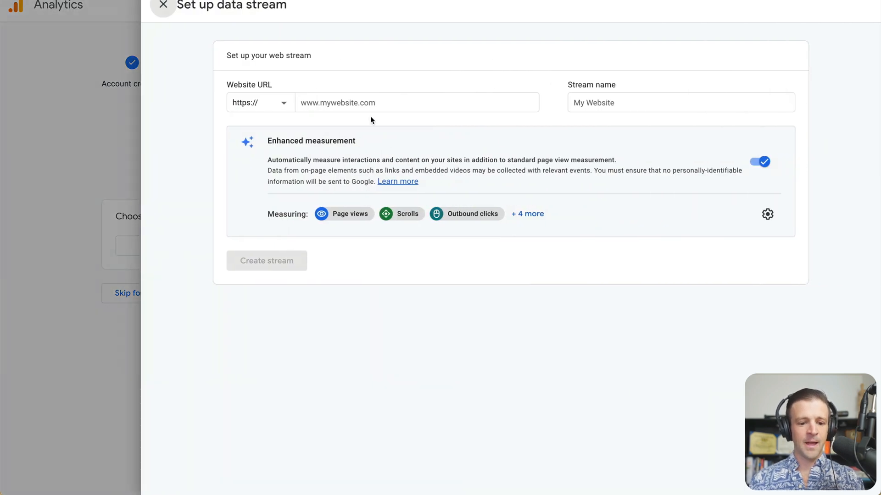
click(417, 102)
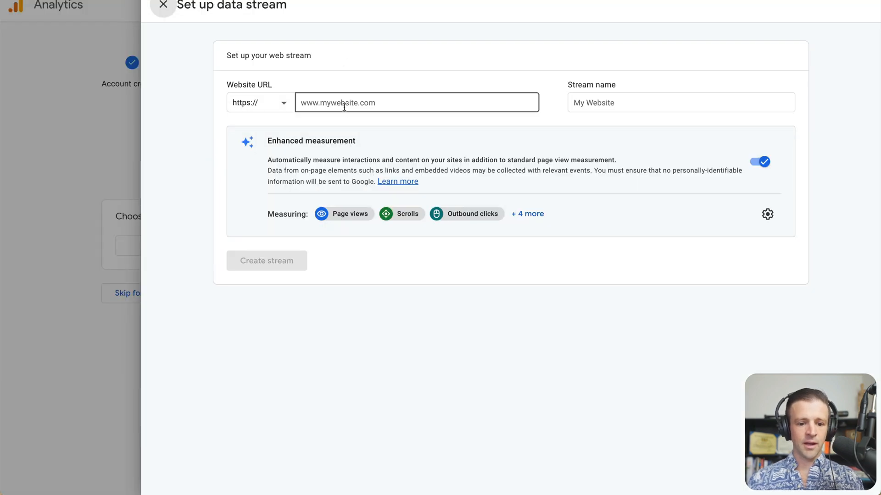
text(https://google-analytics-video.webflow.io/)
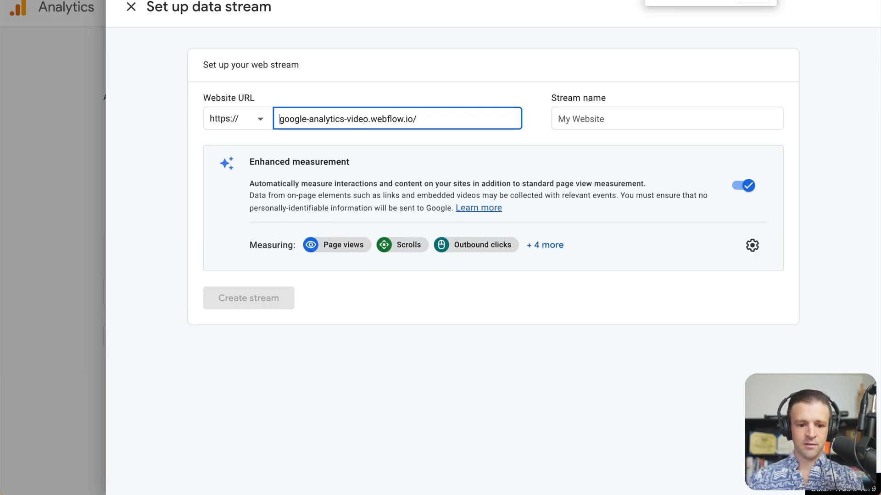
Name the stream 'Webbae Video Data Stream' and review the enhanced measurement events
click(666, 118)
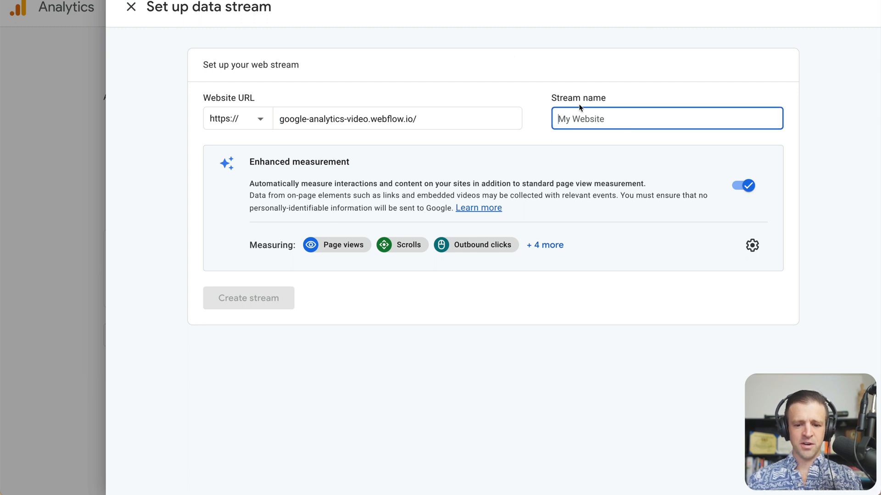
text(Webbae Video Data Stream)
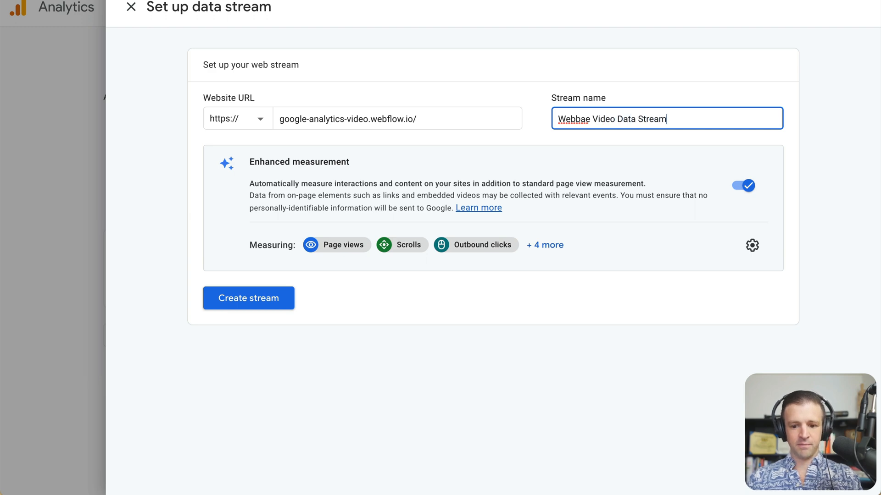
mouse_move(753, 246)
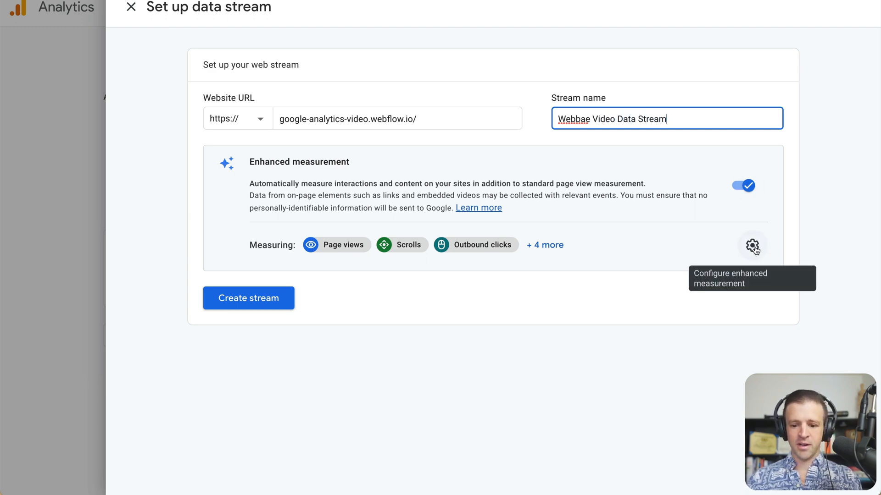
click(752, 245)
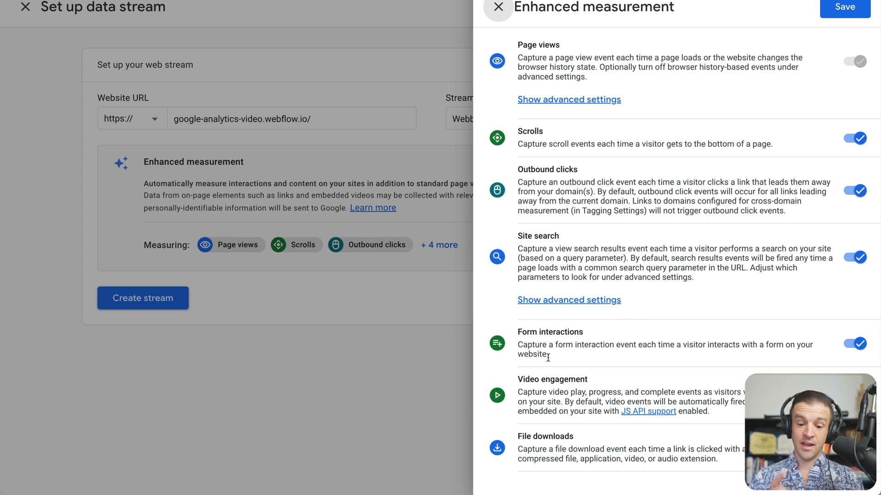
mouse_move(754, 30)
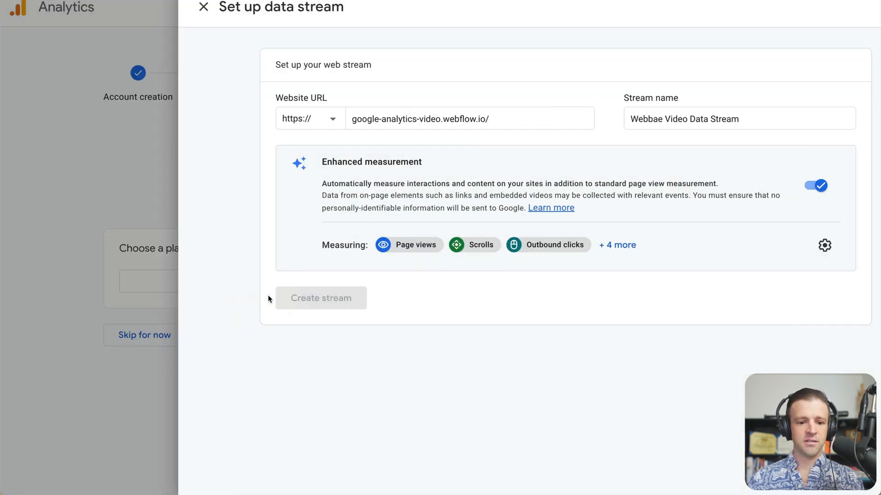
Create the web stream and reopen its tag instructions to view website-builder install options
click(321, 297)
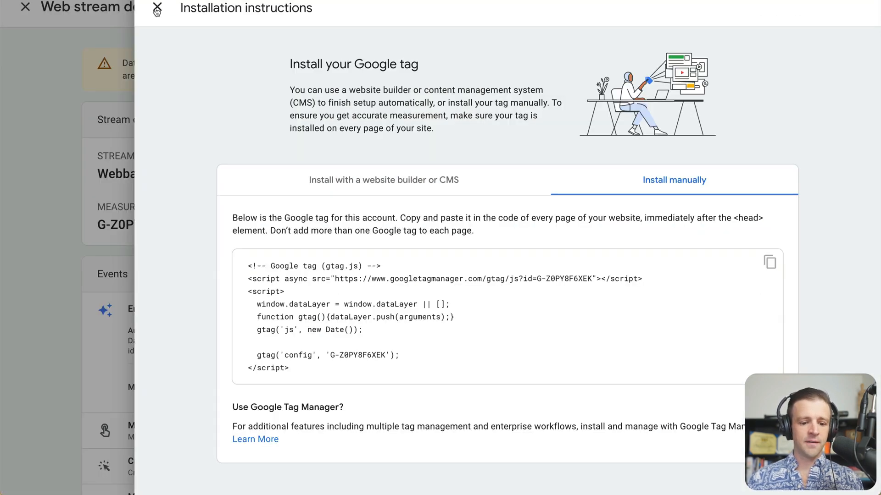
click(158, 8)
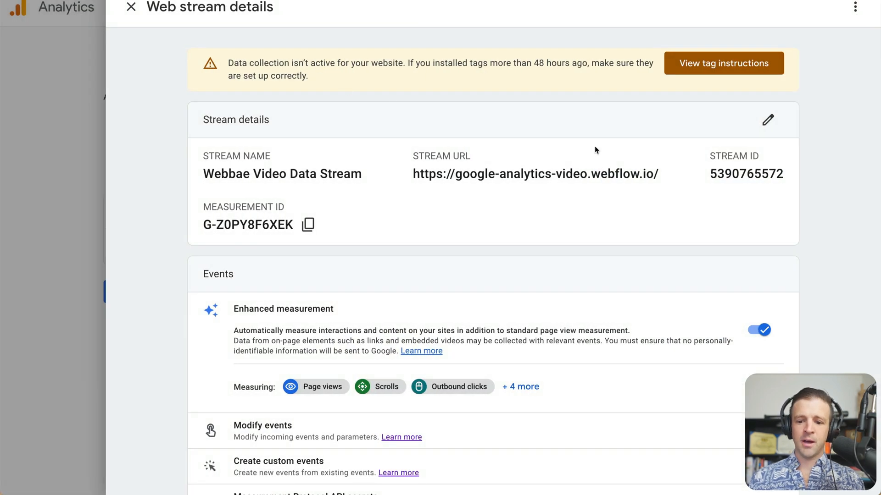
click(723, 63)
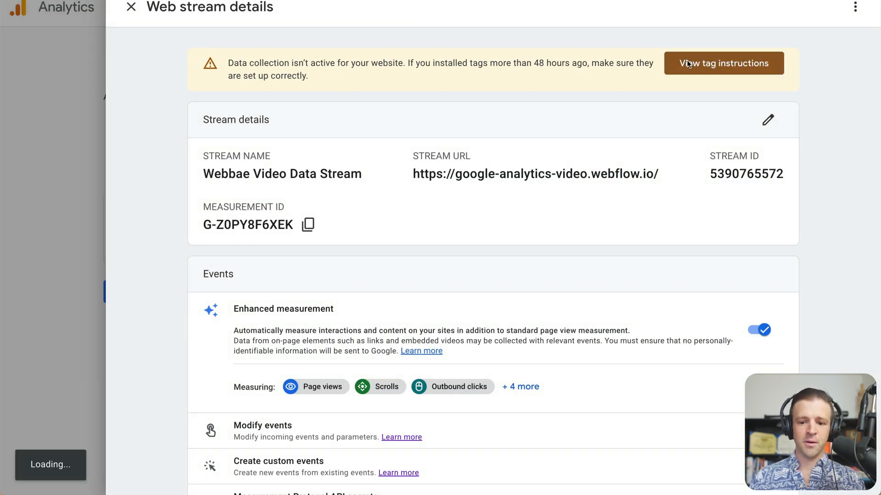
click(723, 64)
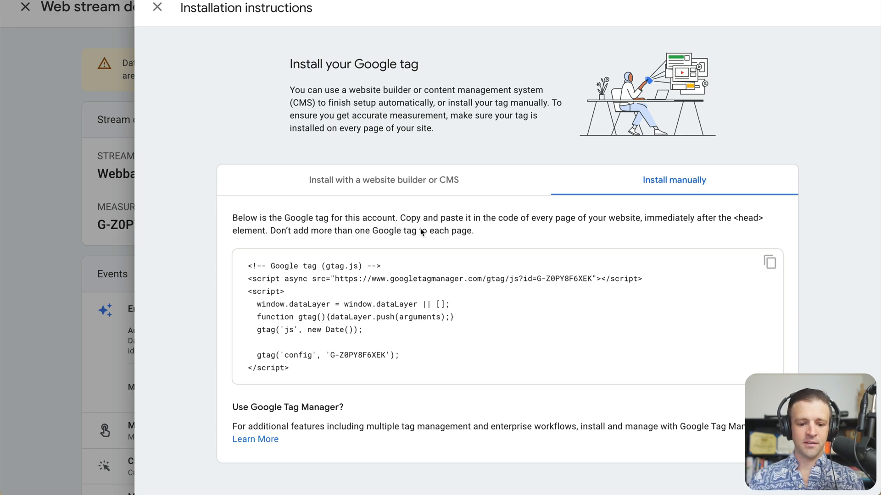
click(383, 180)
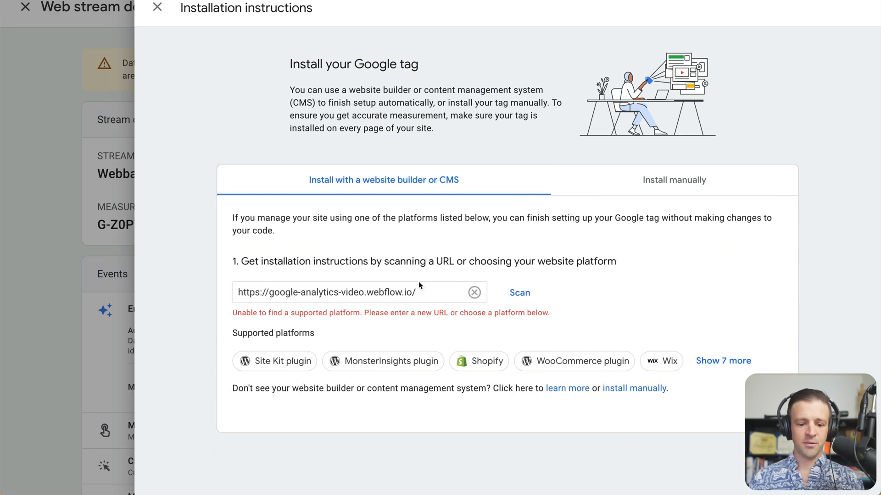
click(723, 360)
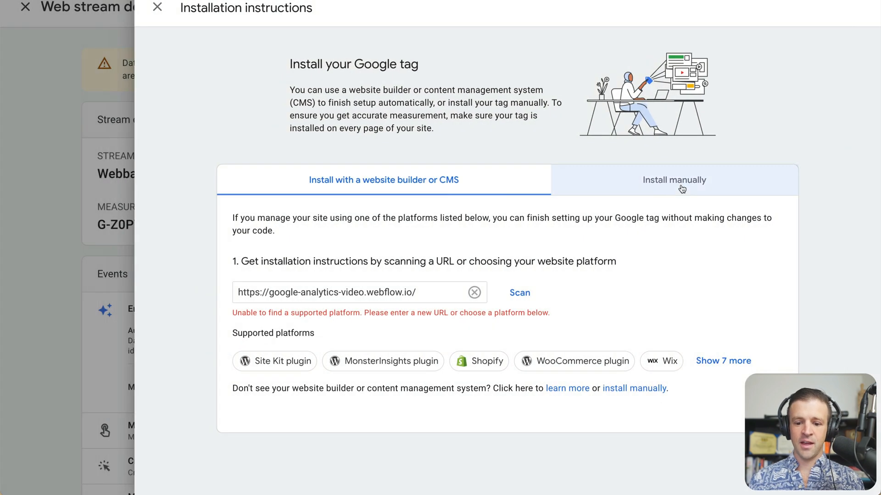
Show the manual tag installation code and copy the stream's measurement ID
click(674, 180)
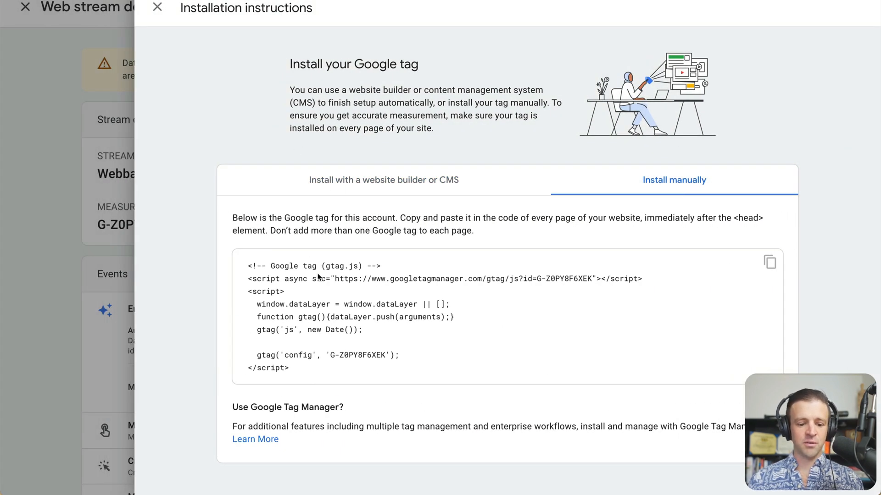
double_click(357, 355)
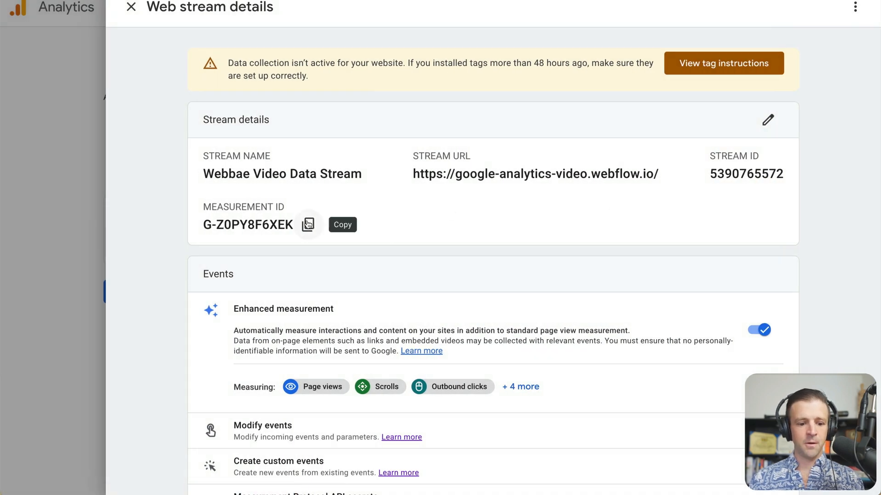
click(308, 223)
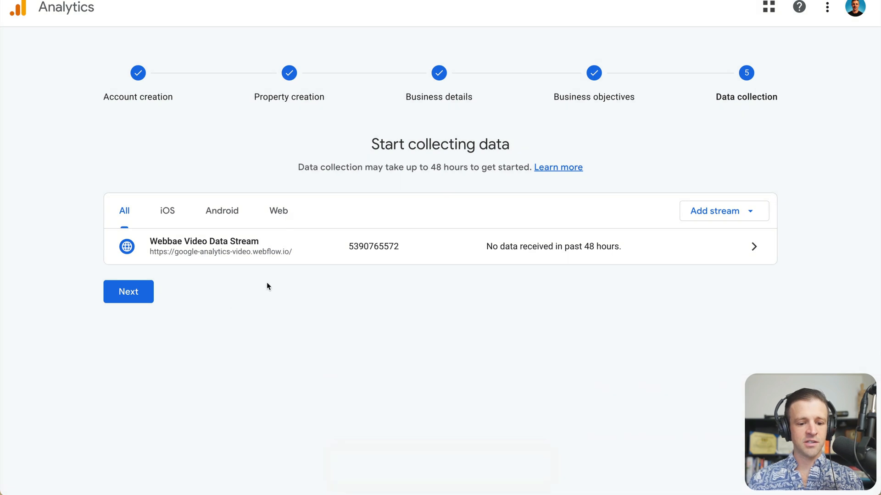
mouse_move(289, 74)
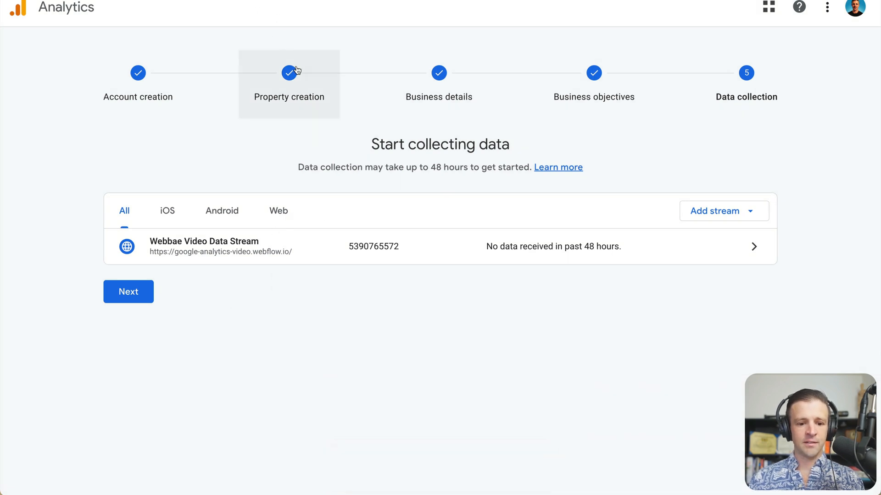
Finish the data collection step and continue to the property's Home dashboard
click(128, 292)
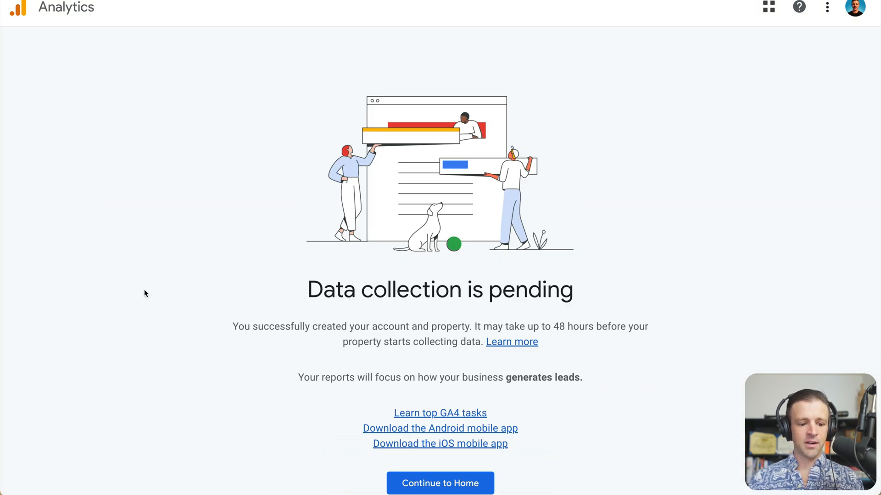
click(439, 483)
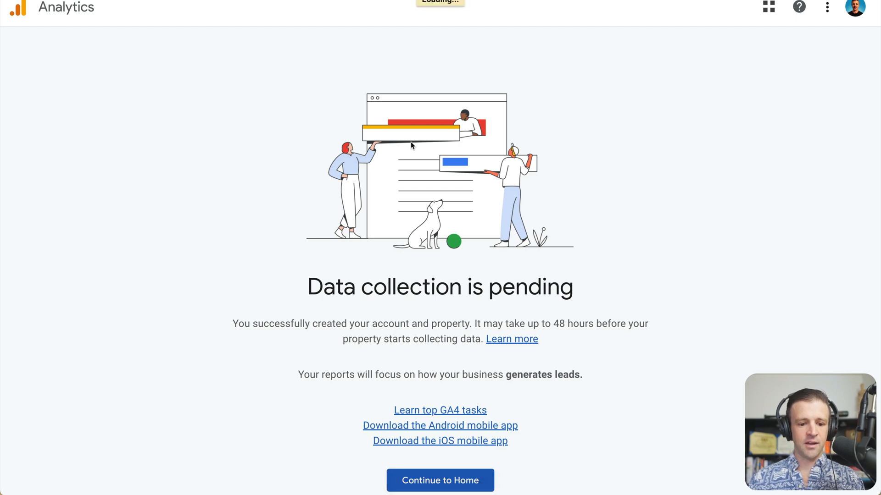
click(439, 480)
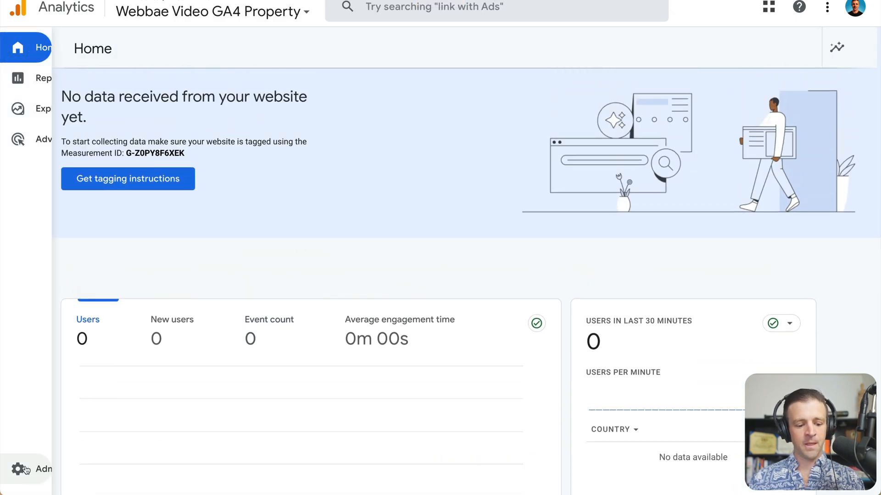
From Admin property settings, open Webbae Video Data Stream and select measurement ID G-Z0PY8F6XEK
click(22, 469)
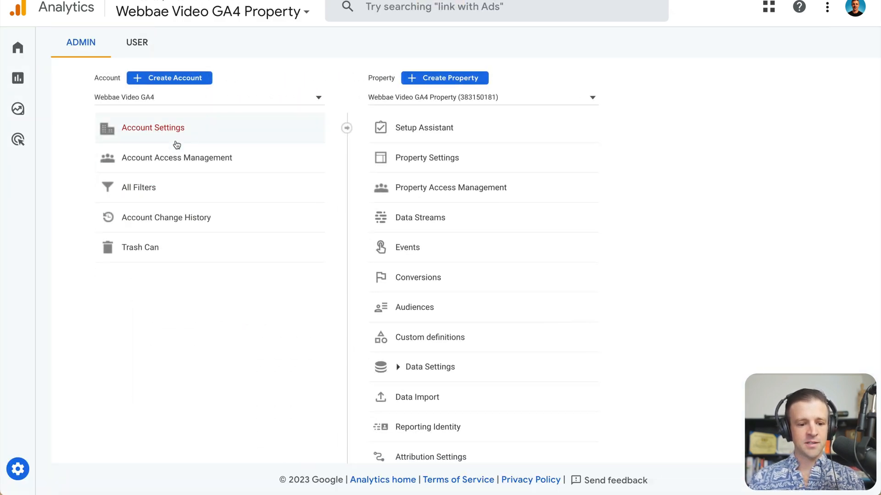
click(427, 158)
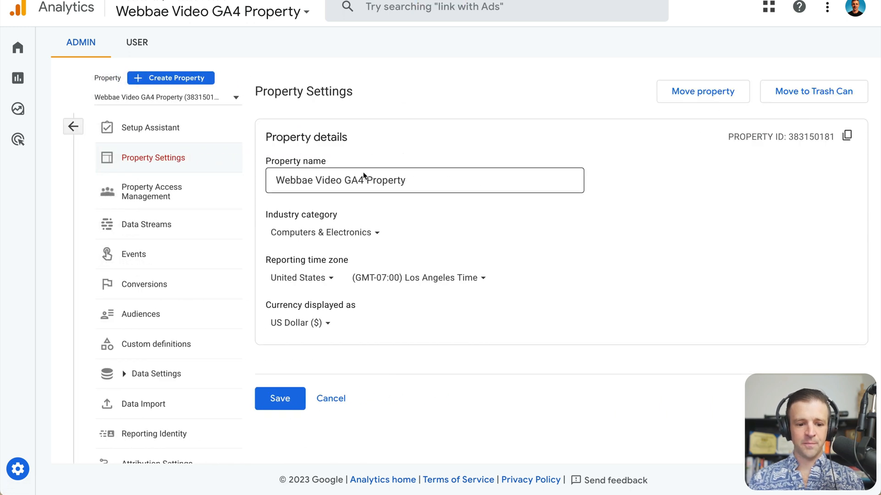
mouse_move(214, 11)
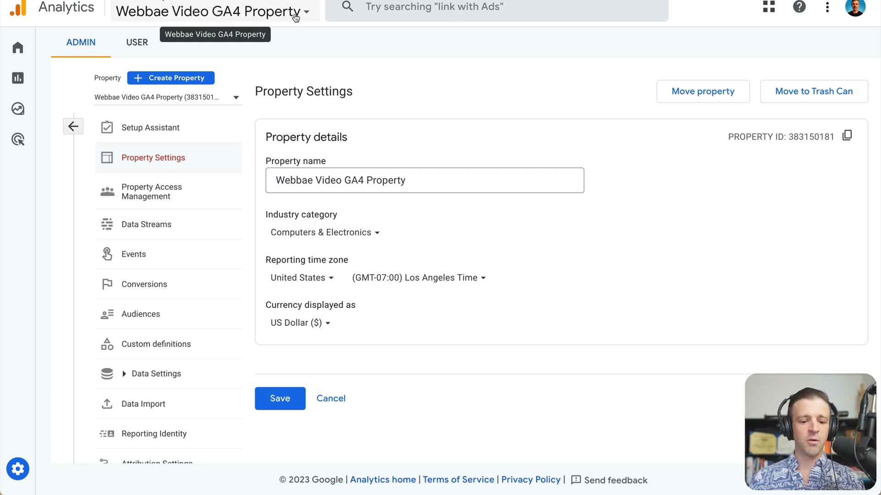
mouse_move(799, 141)
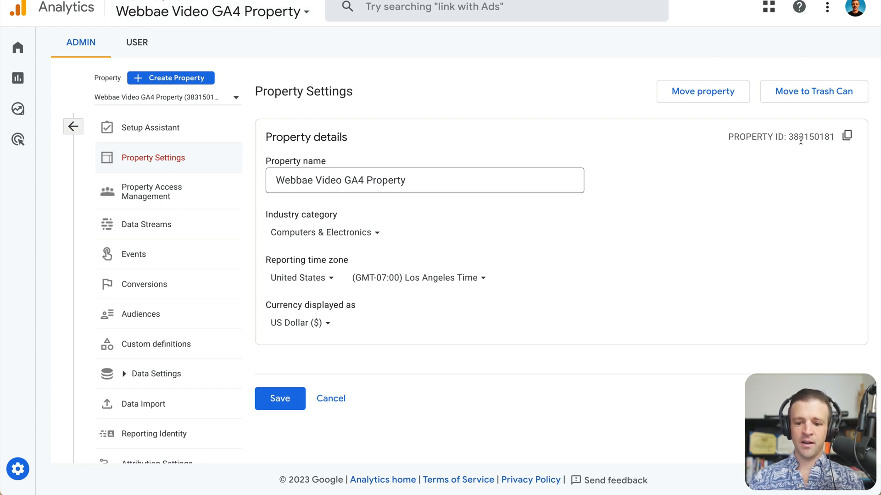
mouse_move(152, 192)
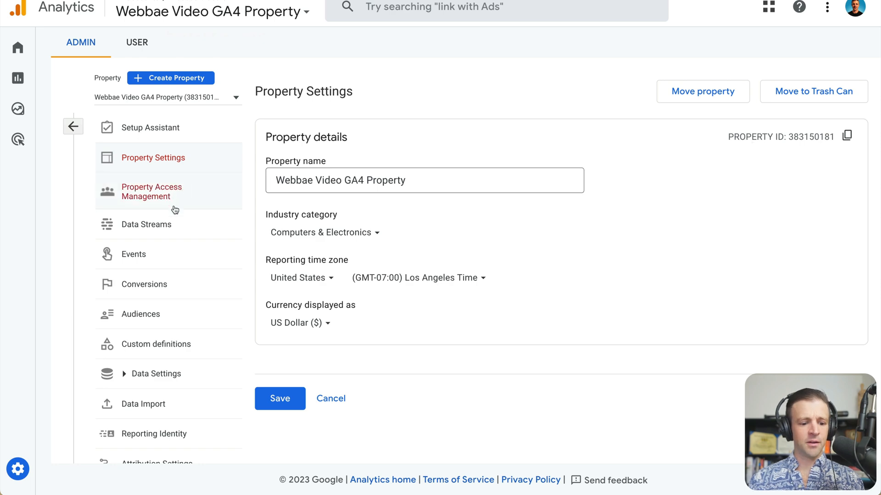
click(146, 224)
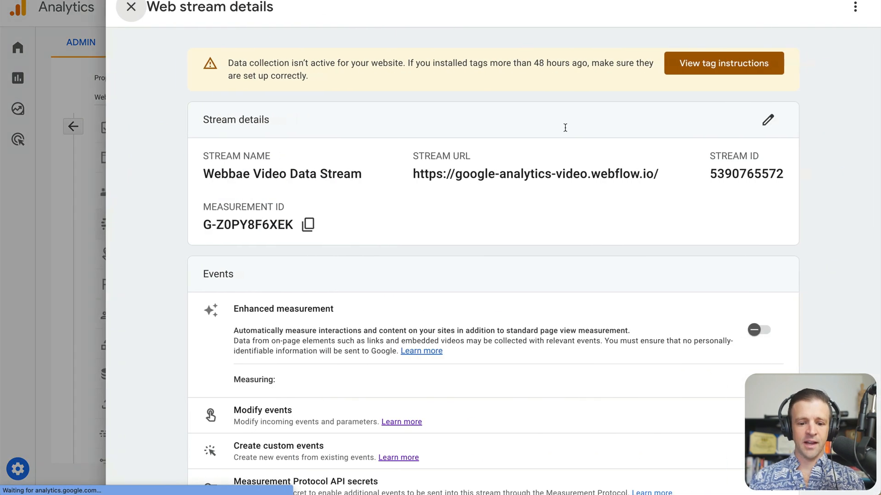
click(757, 329)
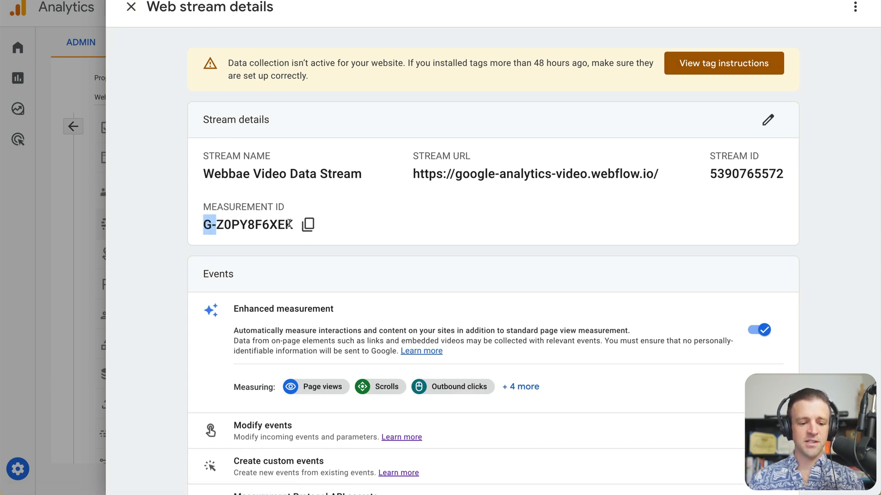
click(307, 225)
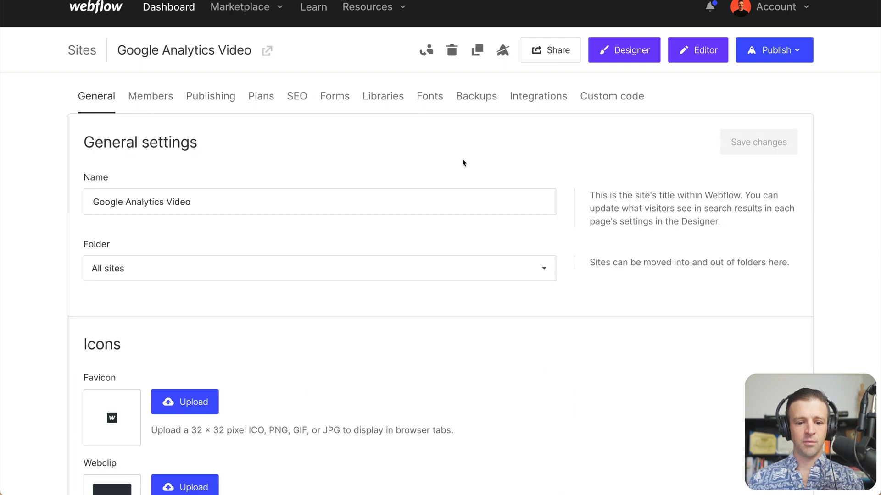
Enter measurement ID G-Z0PY8F6XEK in Webflow's Google Analytics integration and publish to staging
click(538, 96)
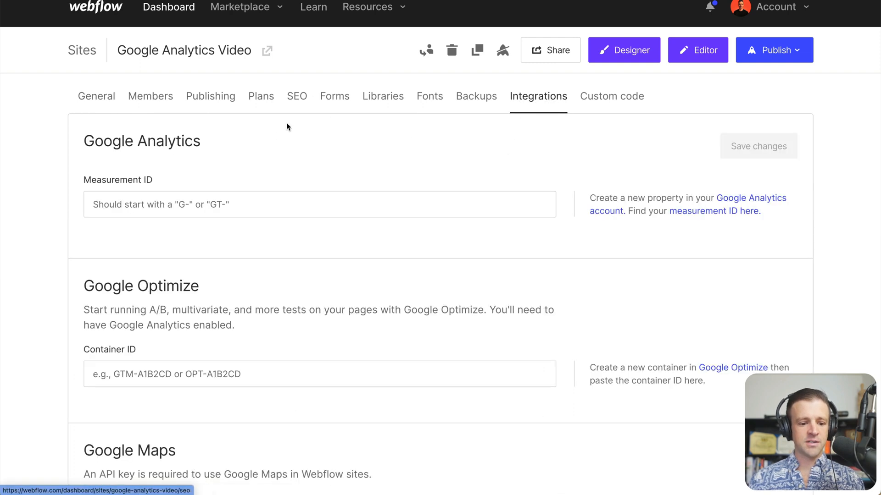
click(319, 203)
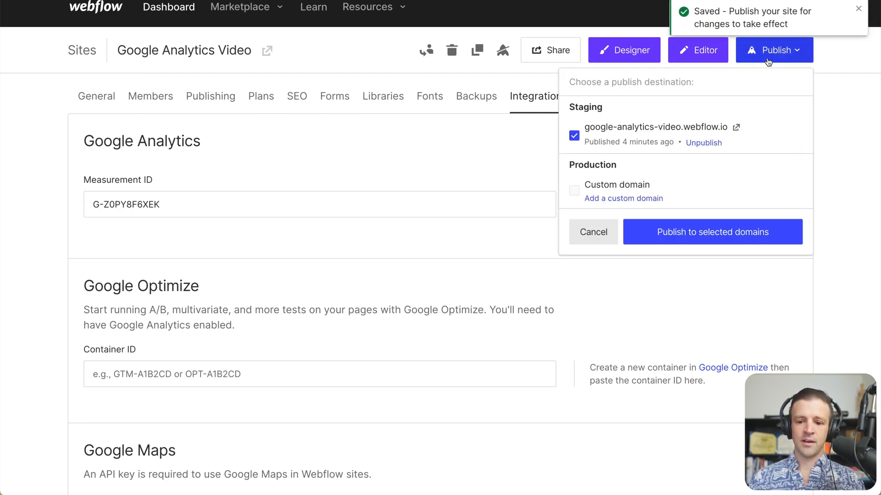
click(712, 232)
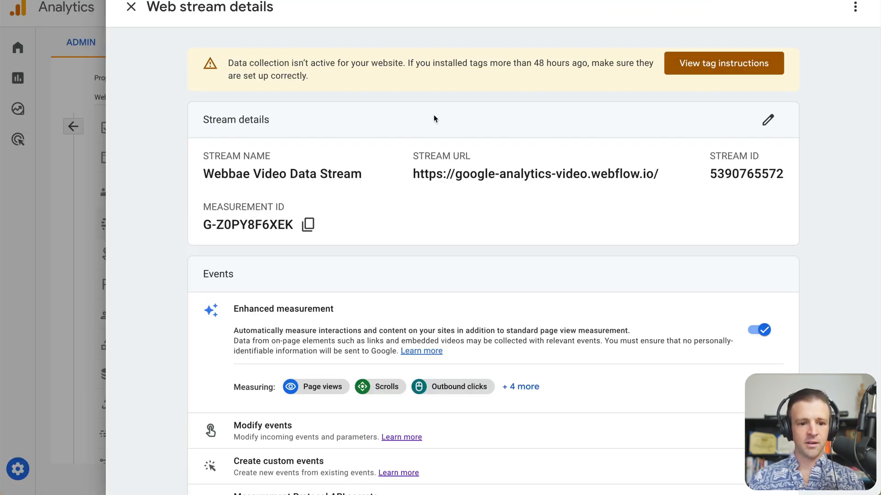
Close the web stream details to return to the Data Streams list
click(758, 330)
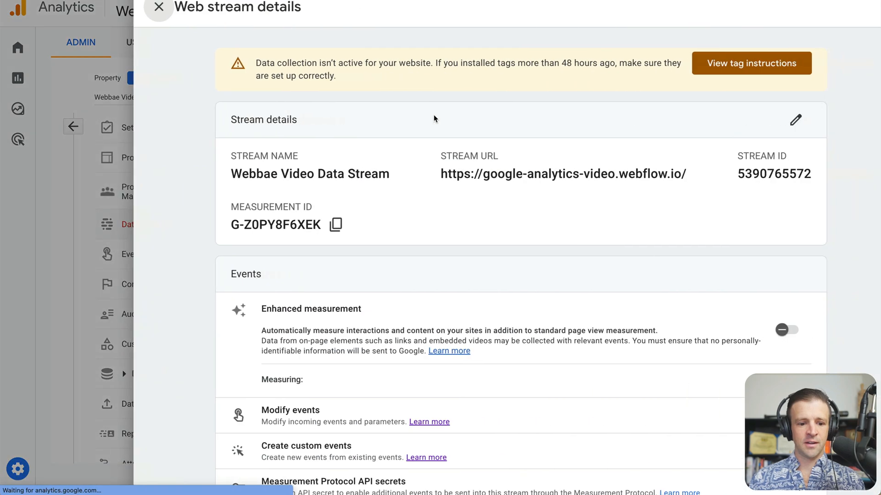
click(159, 8)
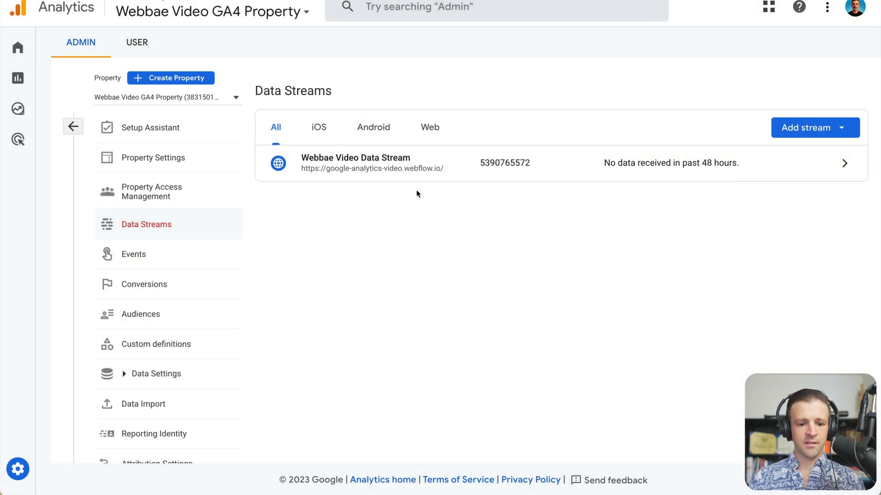
mouse_move(649, 171)
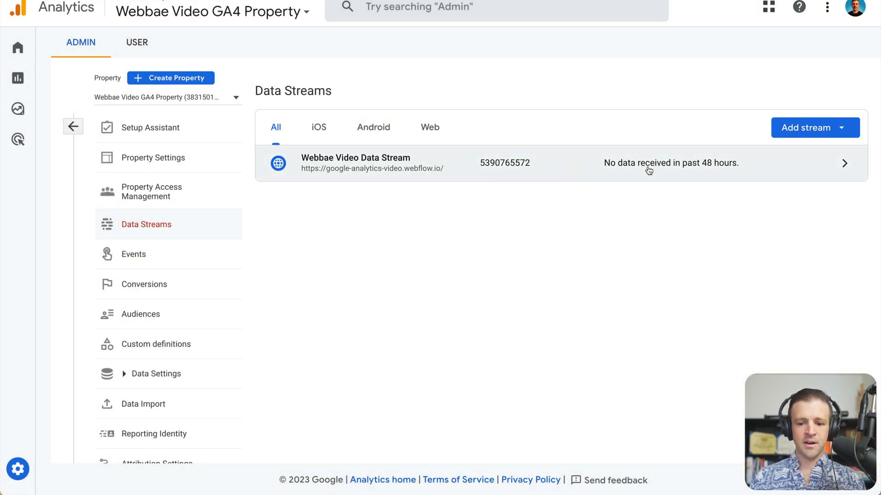
mouse_move(629, 171)
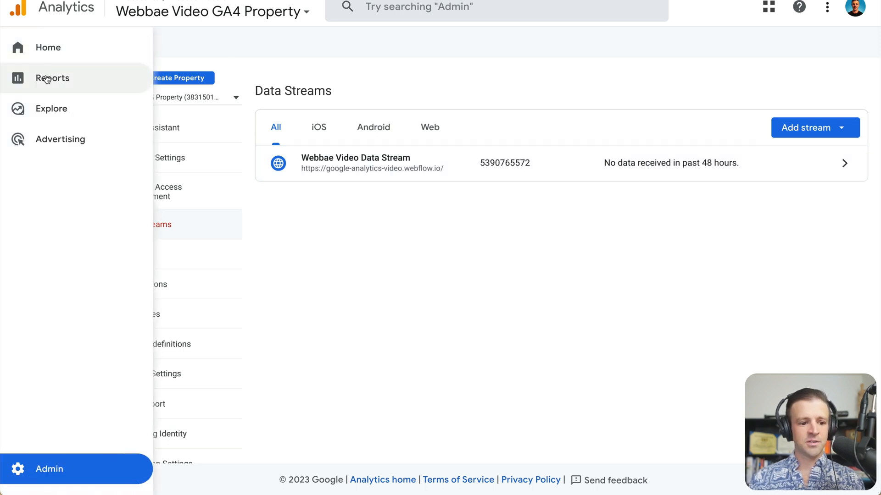
Show the Realtime overview's Event count by Event name card with first_visit, page_view, scroll and session_start
click(53, 78)
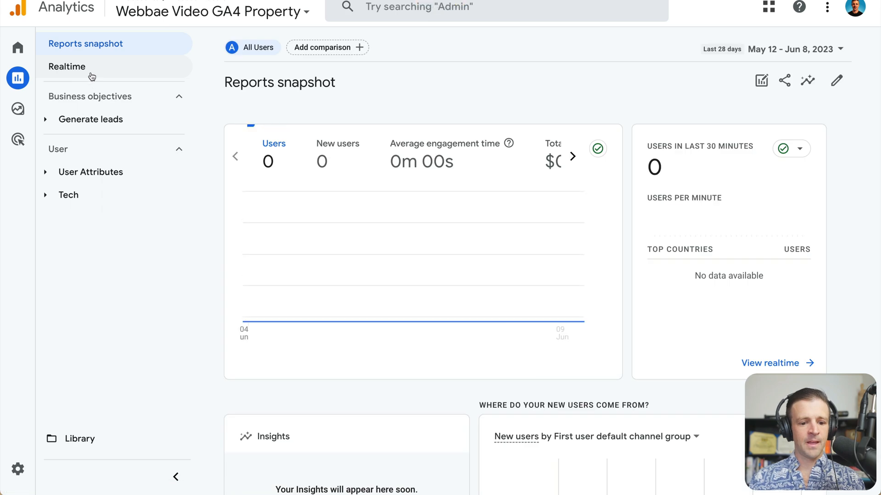
click(66, 66)
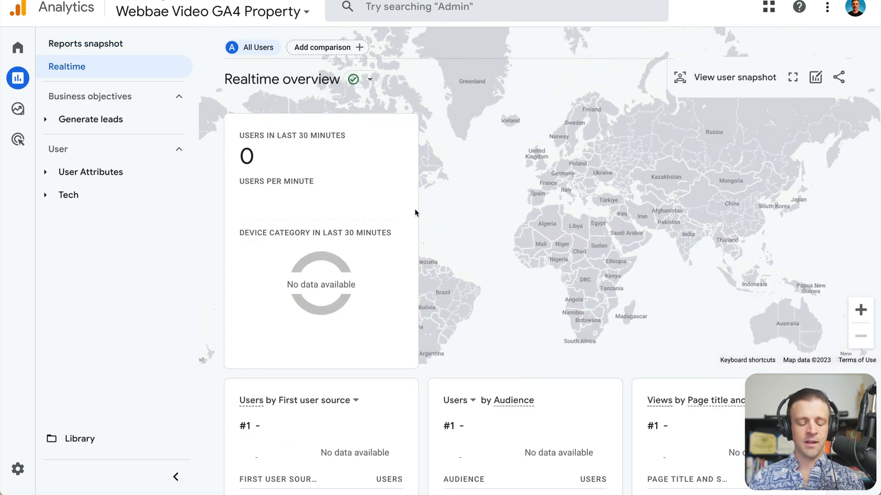
scroll(down, 3)
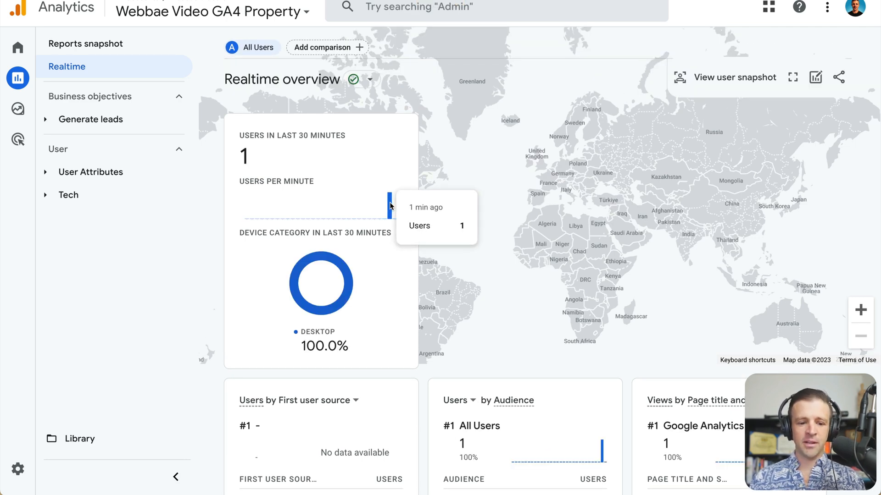
mouse_move(624, 393)
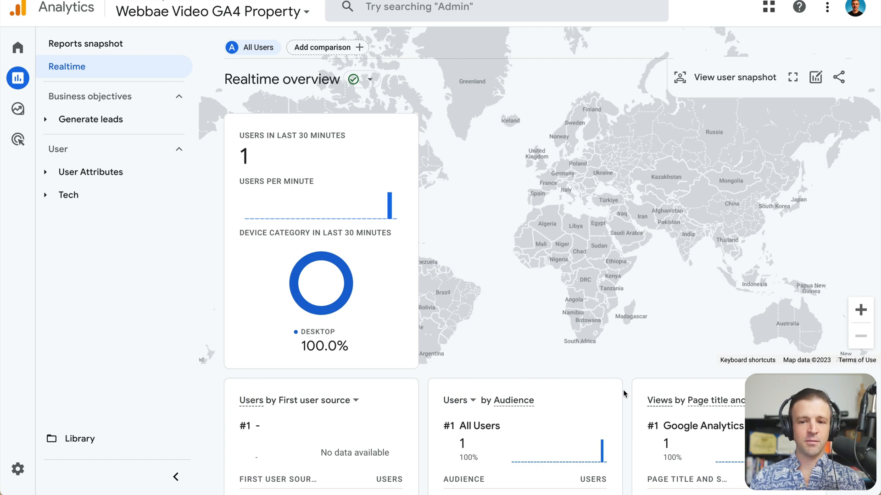
scroll(down, 3)
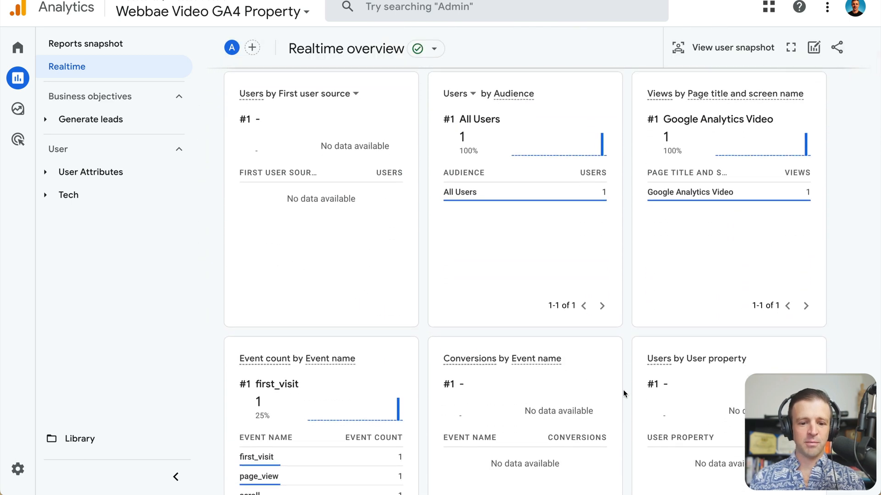
scroll(down, 3)
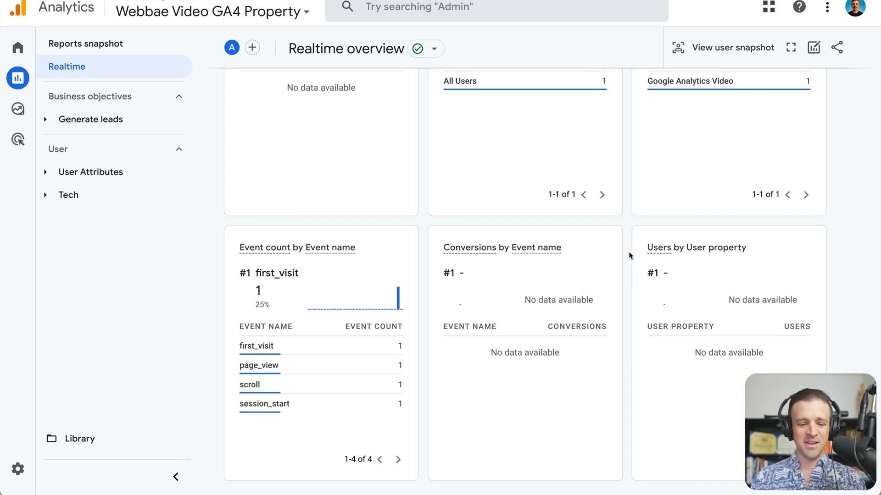
scroll(down, 3)
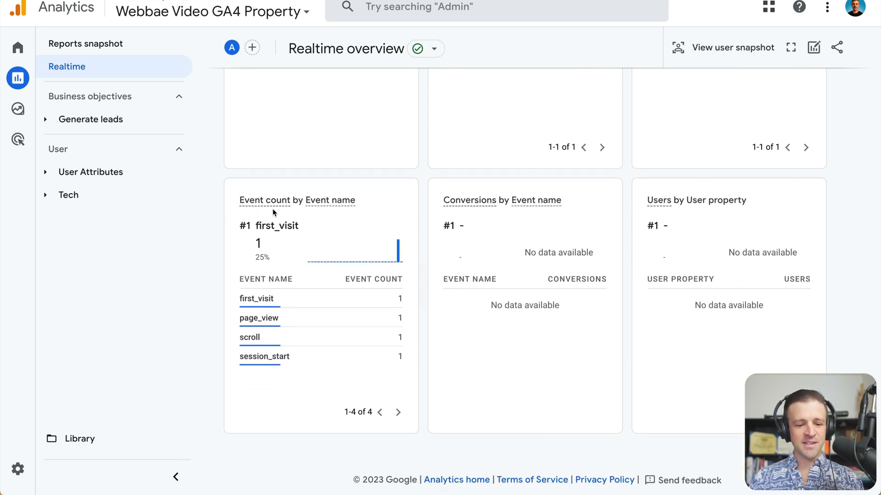
mouse_move(258, 318)
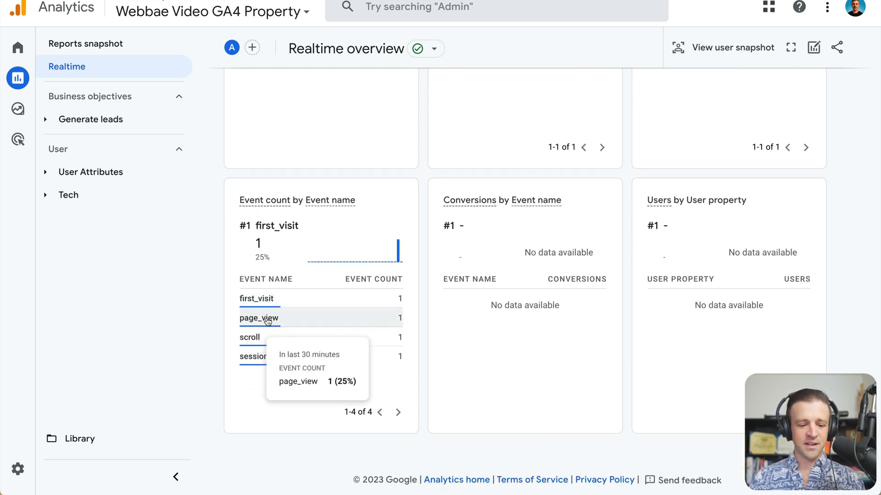
mouse_move(264, 357)
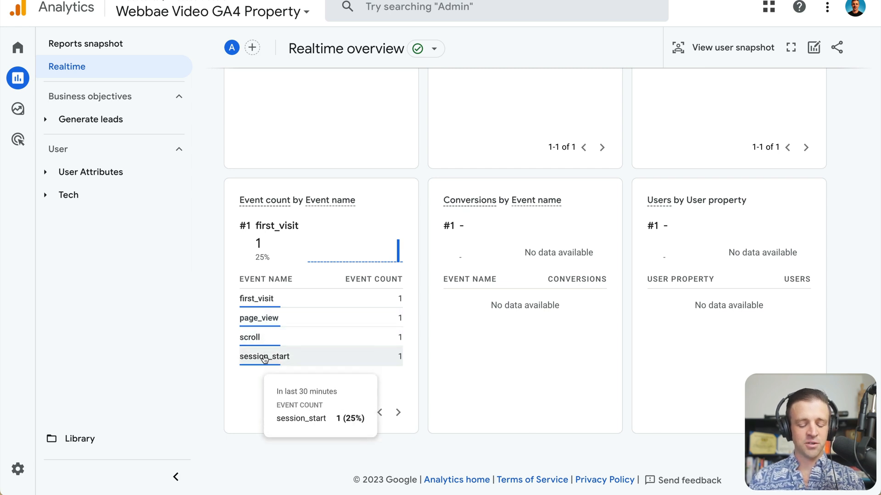
mouse_move(301, 379)
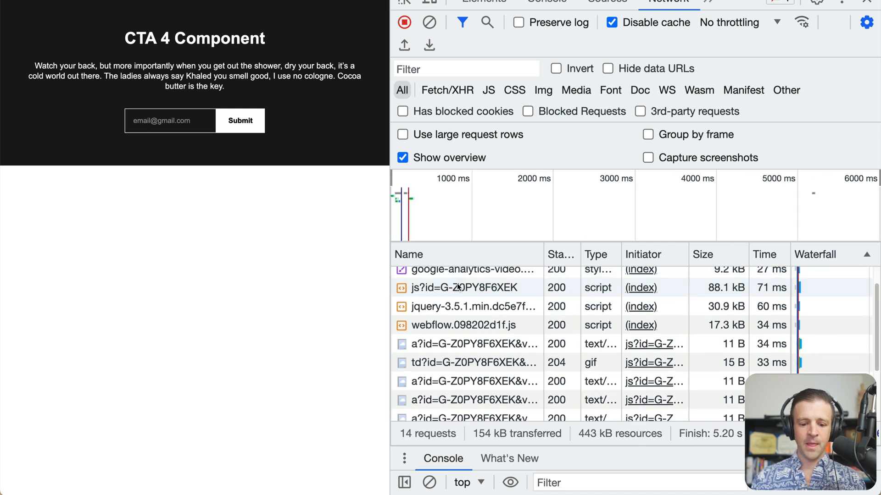
Inspect the gtag, a?id, td?id and collect requests, reading the page_view collect URL for G-Z0PY8F6XEK
click(463, 287)
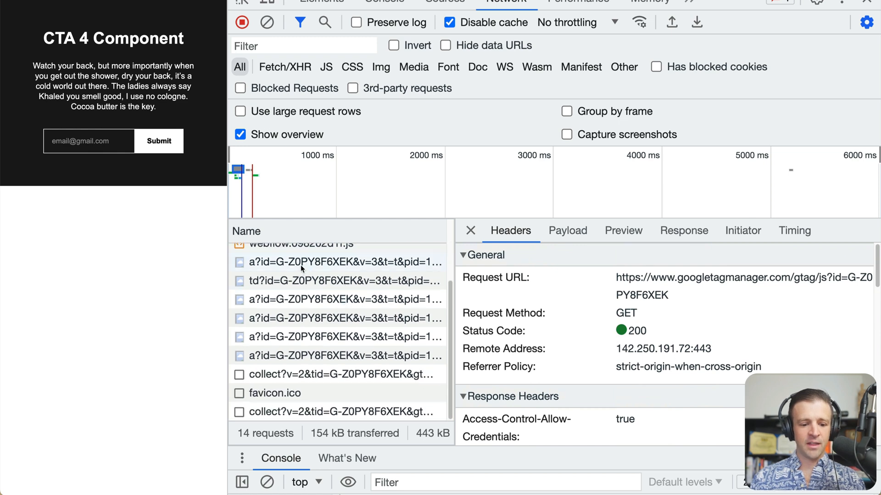
click(336, 261)
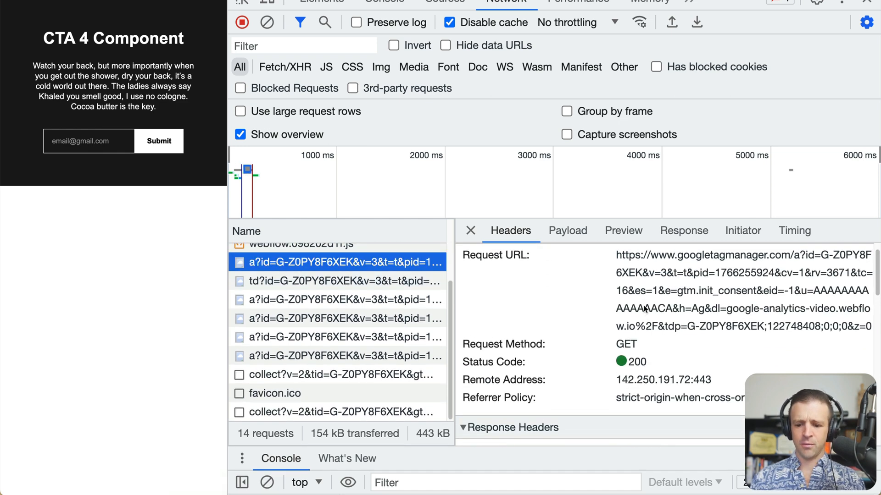
click(337, 280)
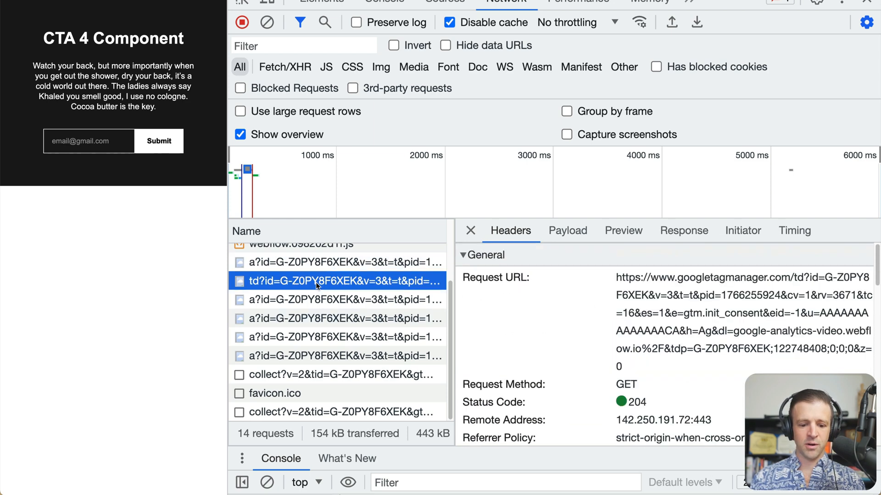
click(336, 374)
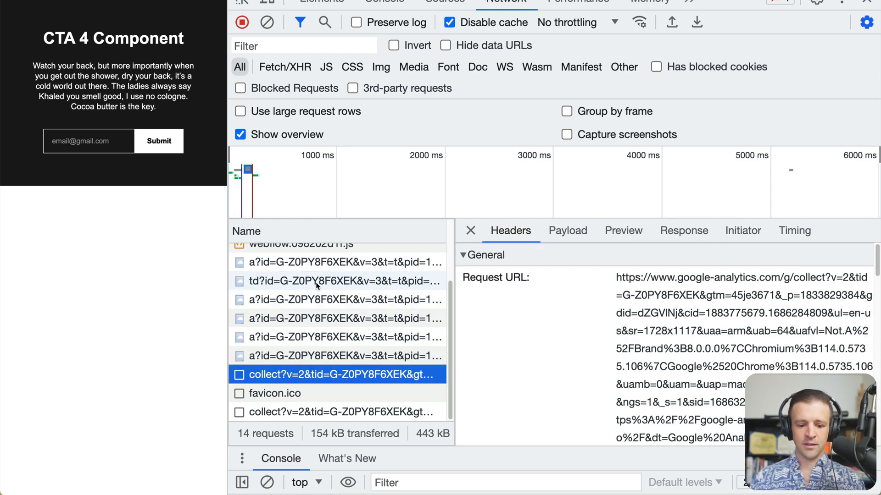
mouse_move(540, 336)
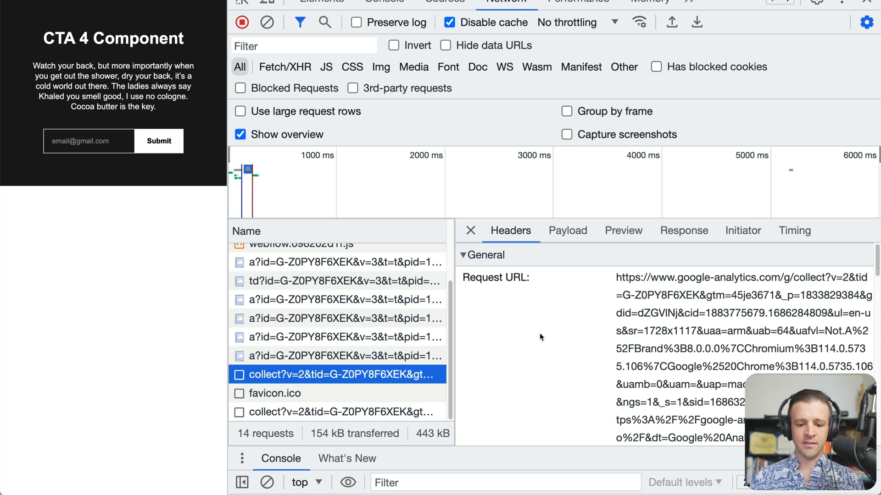
scroll(down, 3)
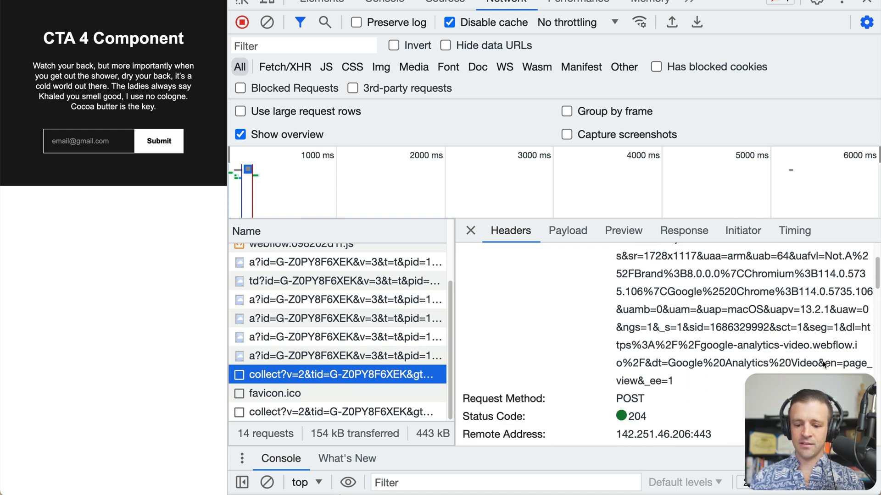
mouse_move(636, 384)
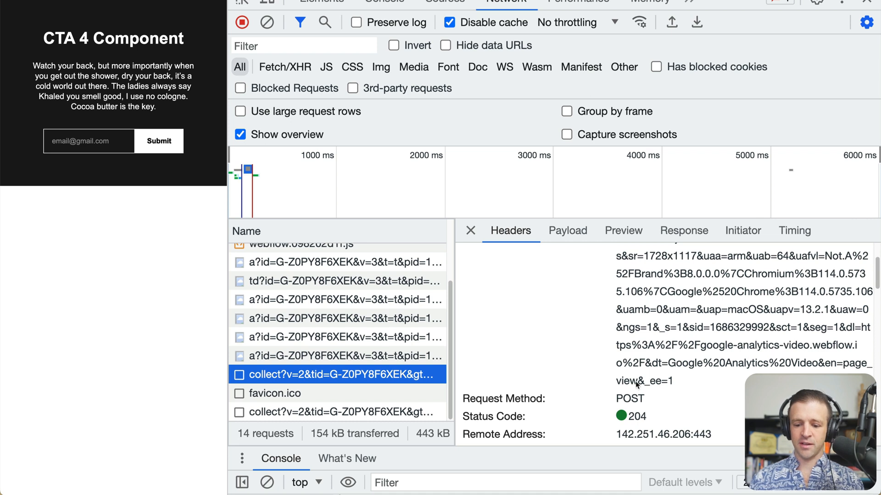
scroll(down, 3)
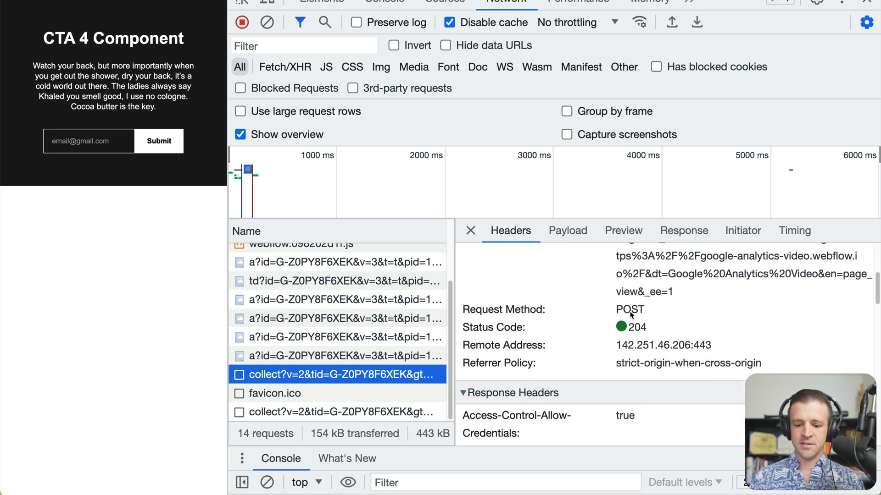
mouse_move(397, 380)
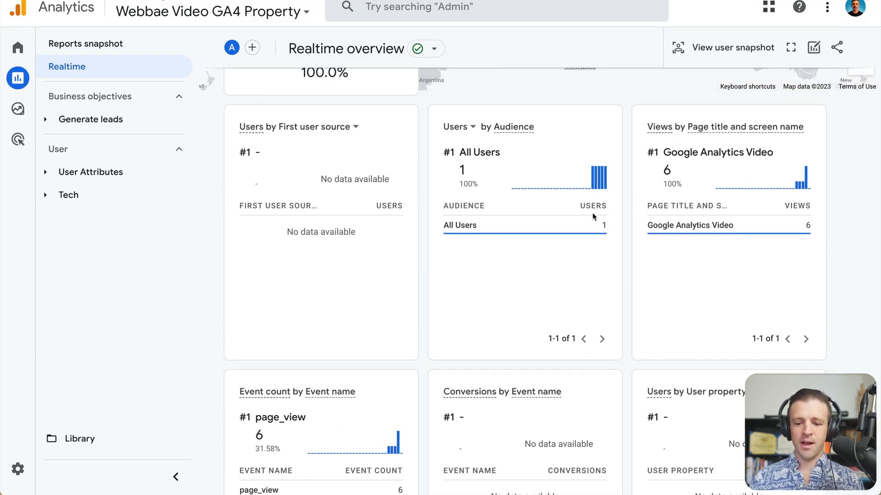
Check the realtime event counts now showing six page_view events, then move to Tag Assistant
scroll(down, 3)
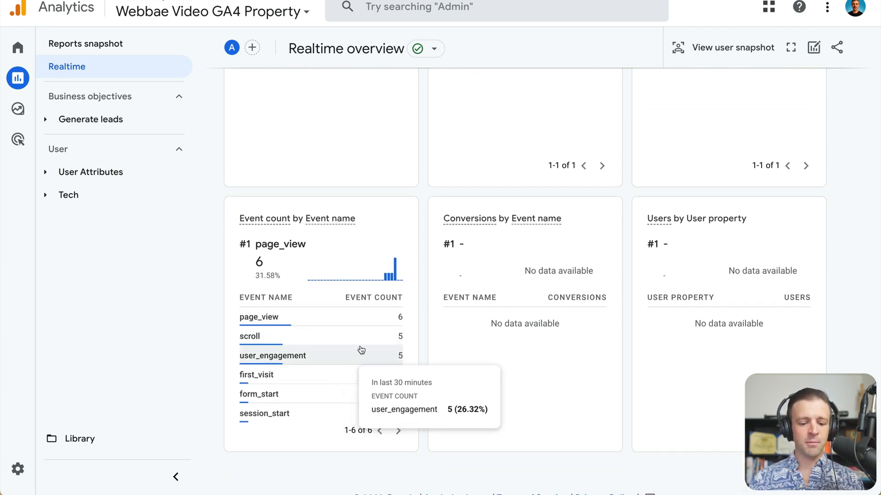
mouse_move(389, 380)
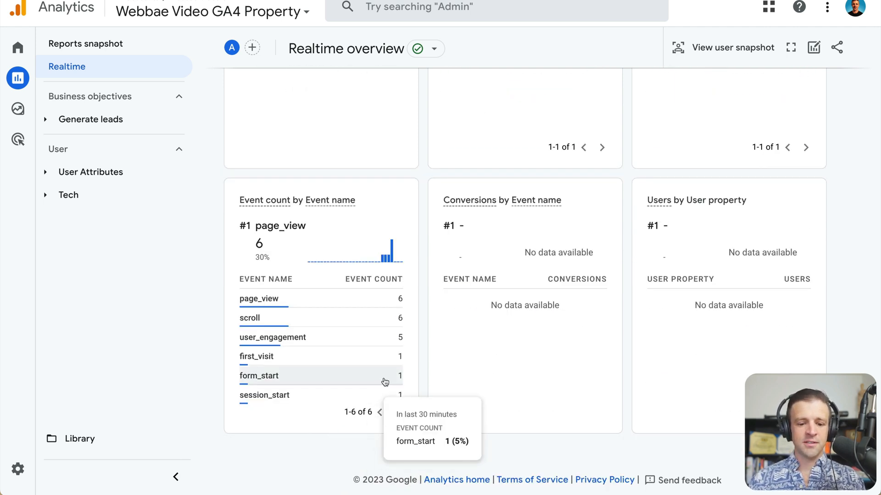
mouse_move(427, 177)
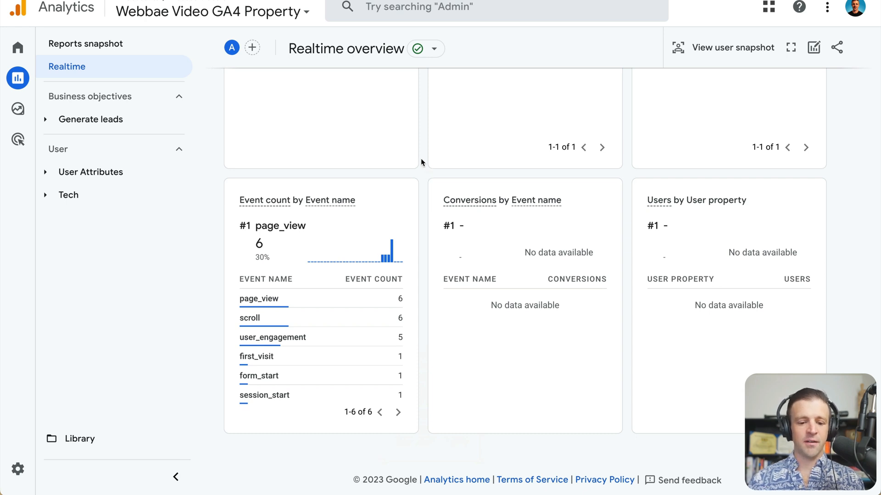
mouse_move(422, 162)
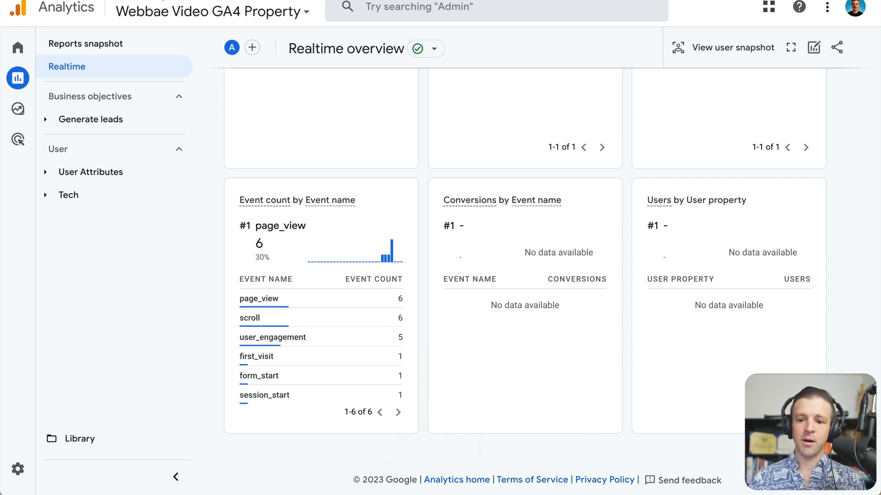
click(767, 6)
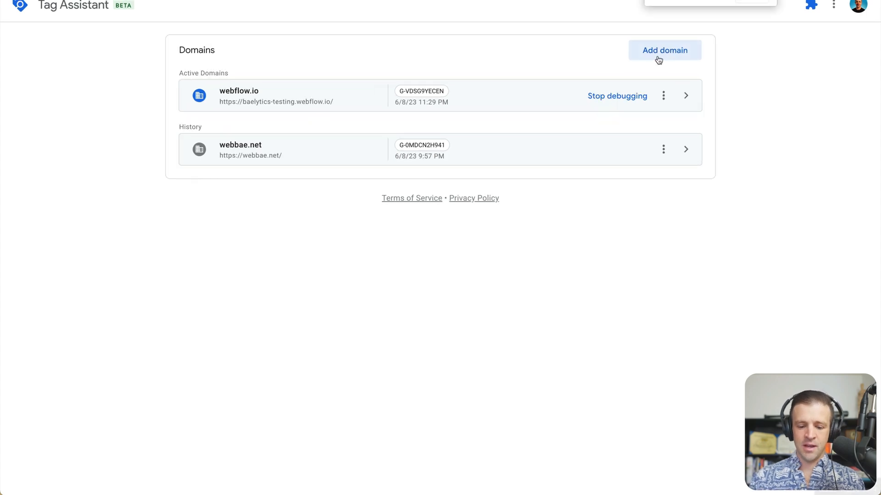
Connect Tag Assistant debug mode to the webflow.io site URL and confirm the connection
click(665, 50)
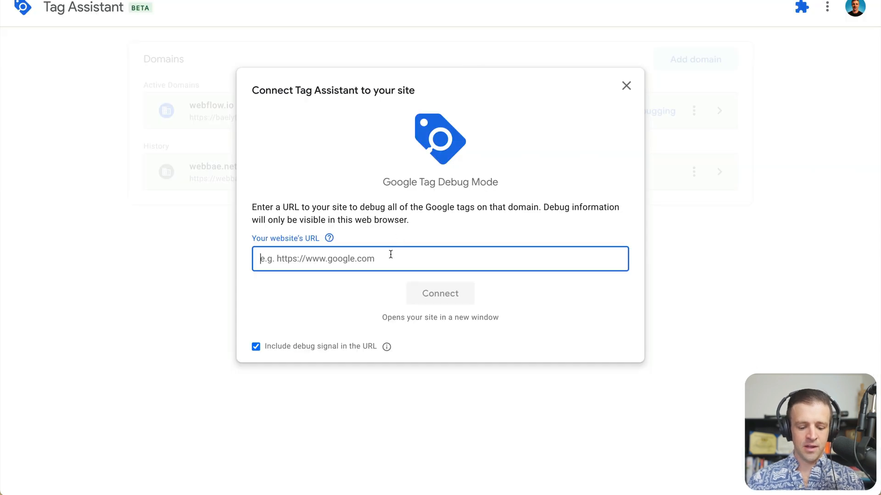
click(440, 294)
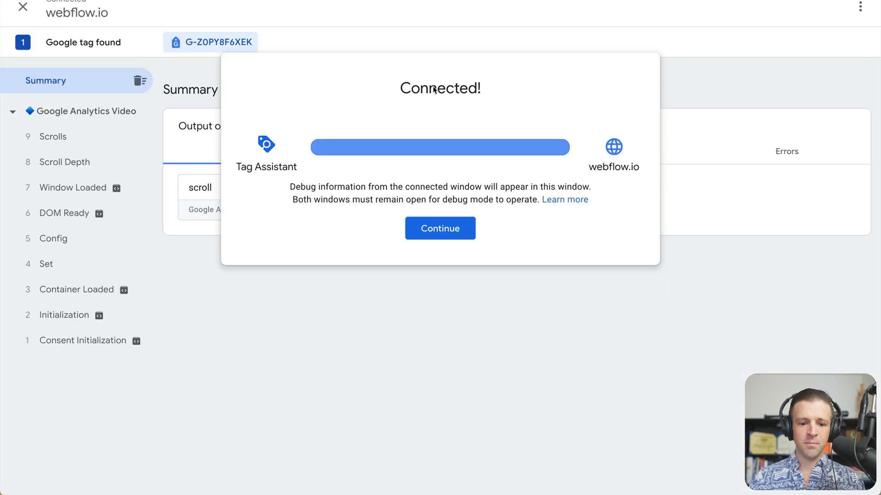
click(439, 229)
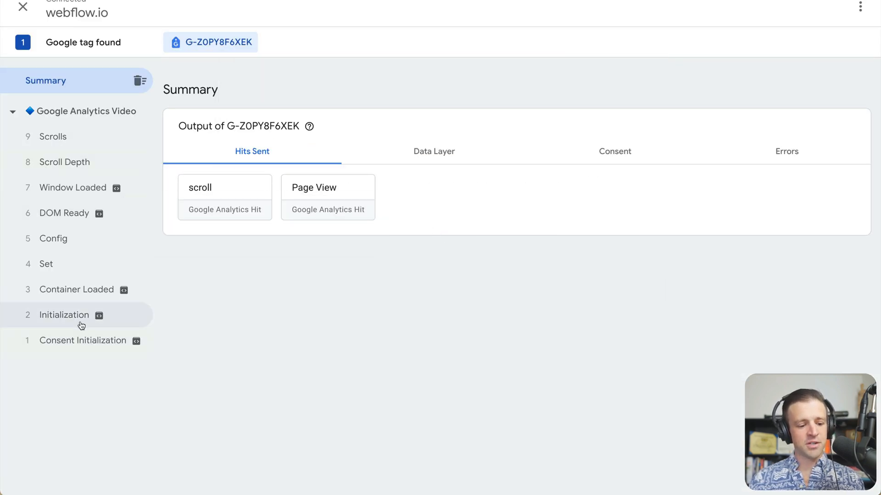
Review the Config event's Page View hit, then the Window Loaded and Scroll Depth events
click(53, 238)
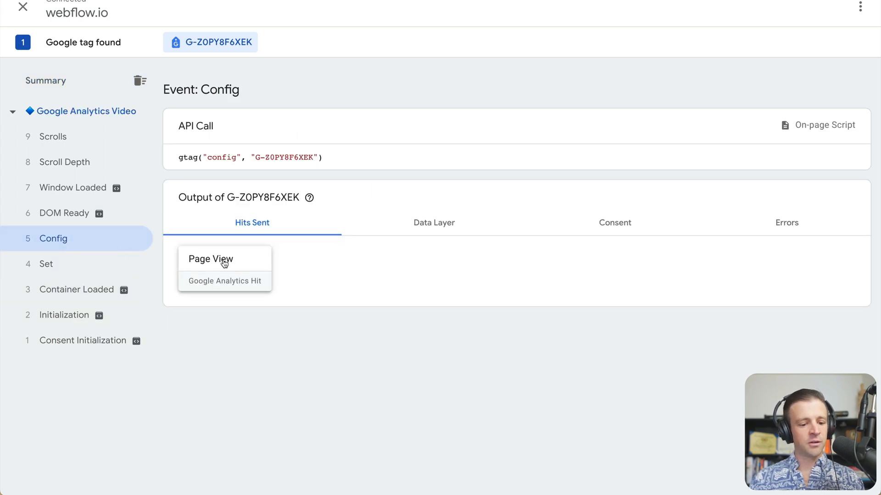
click(209, 259)
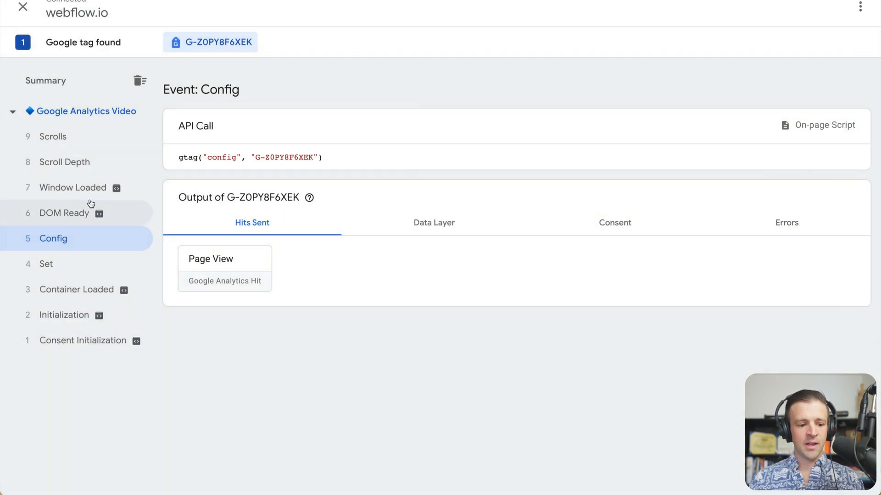
click(74, 187)
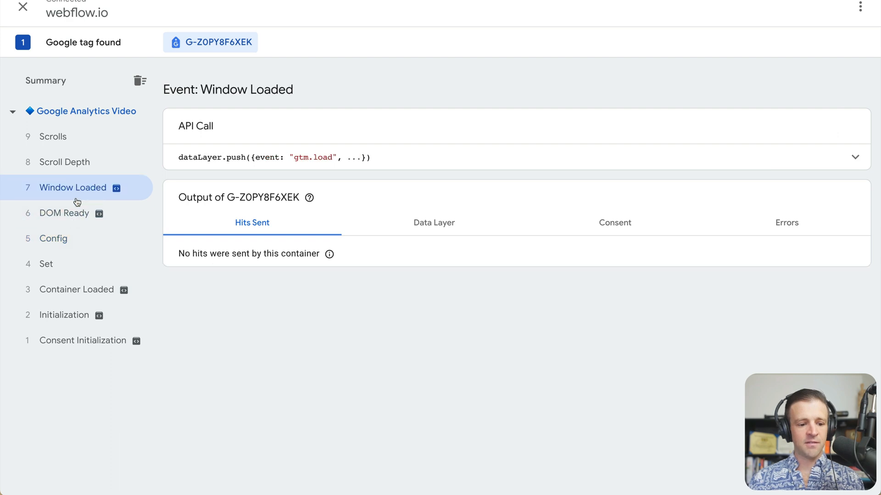
click(64, 161)
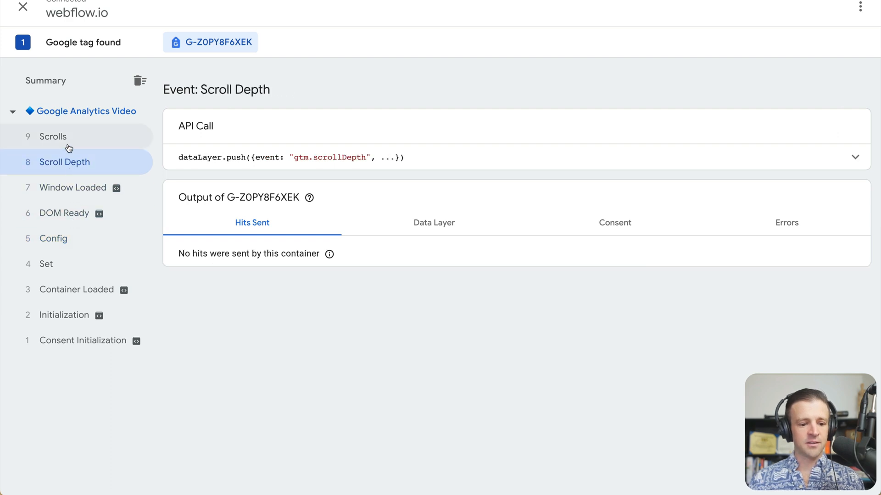
Review the Scrolls and DOM Ready events and inspect the scroll hit's details
click(53, 136)
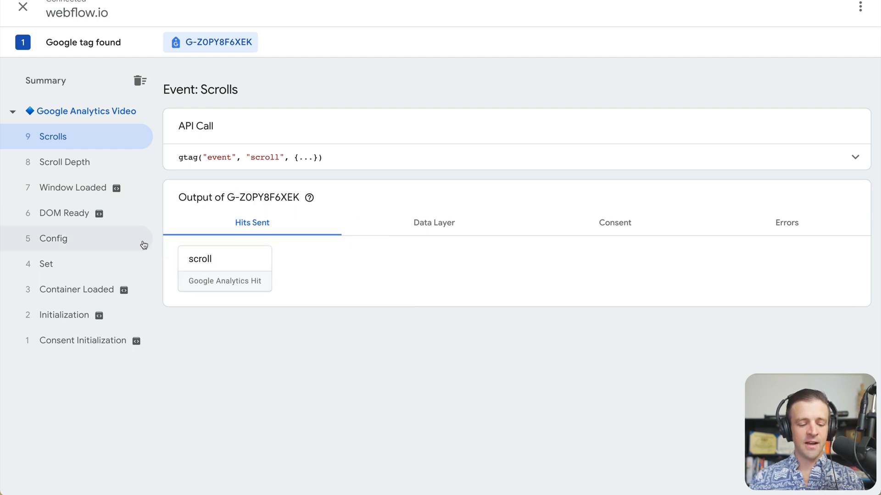
click(64, 213)
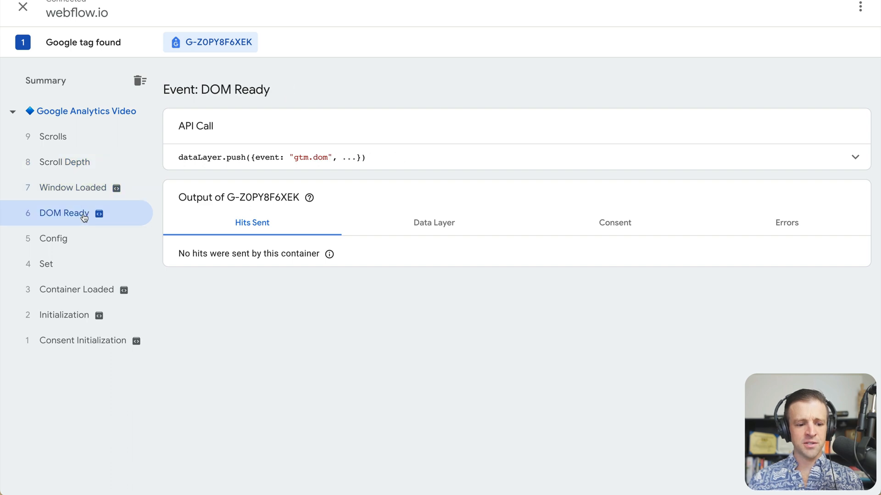
click(54, 136)
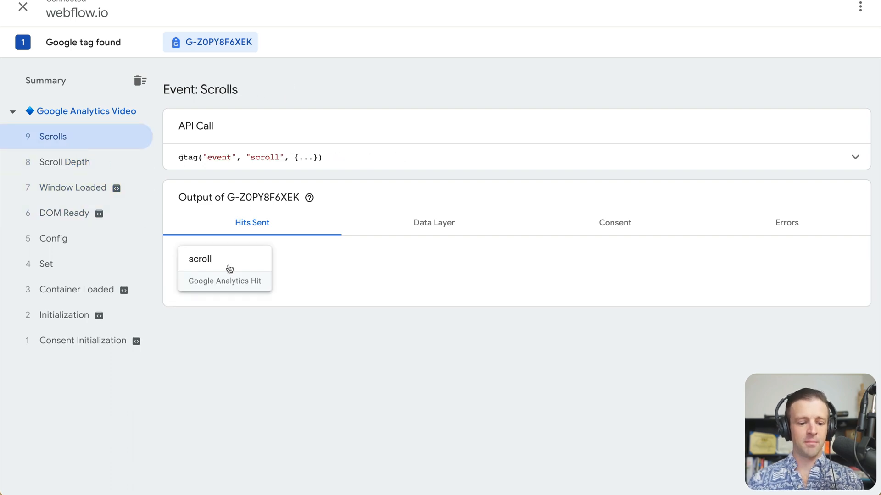
click(200, 259)
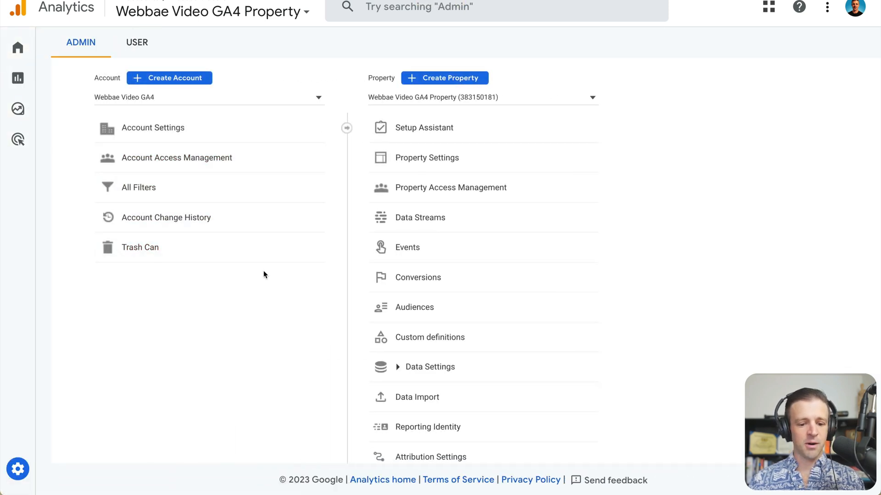
Open DebugView from the Property column for the Webbae Video GA4 Property
scroll(down, 3)
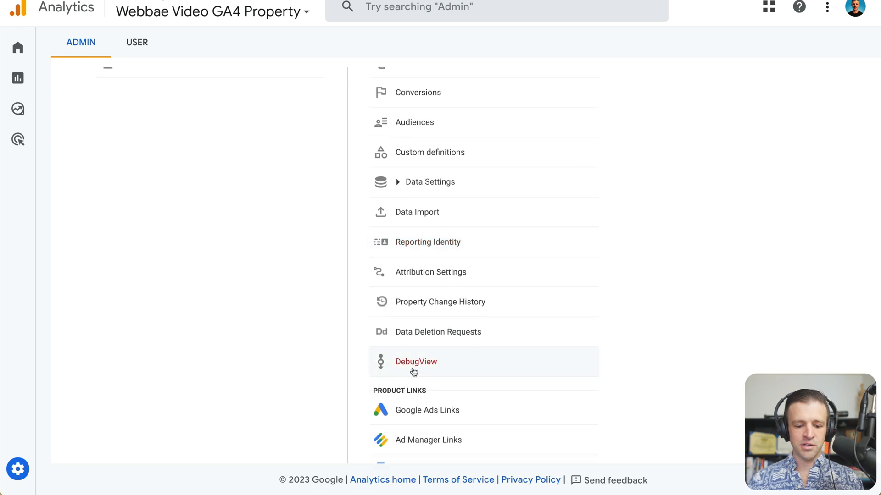
click(415, 362)
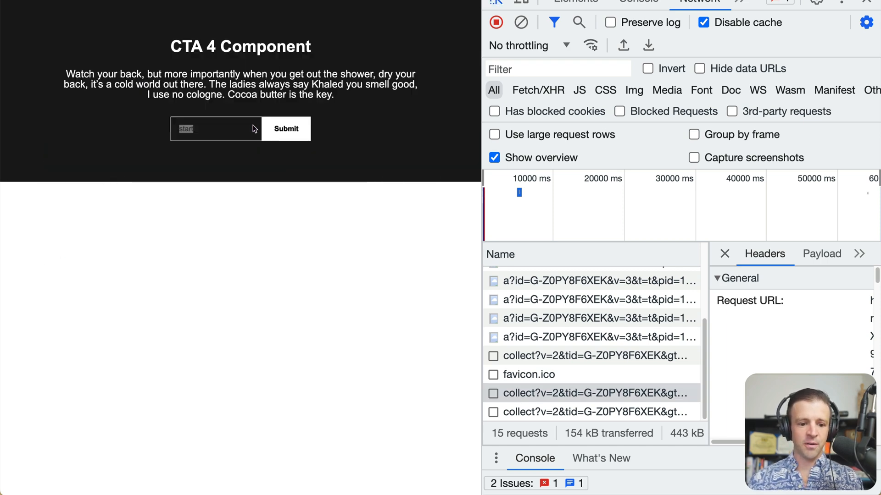
Read the MDN <form> element page through the Try it demo down to Attributes
click(575, 2)
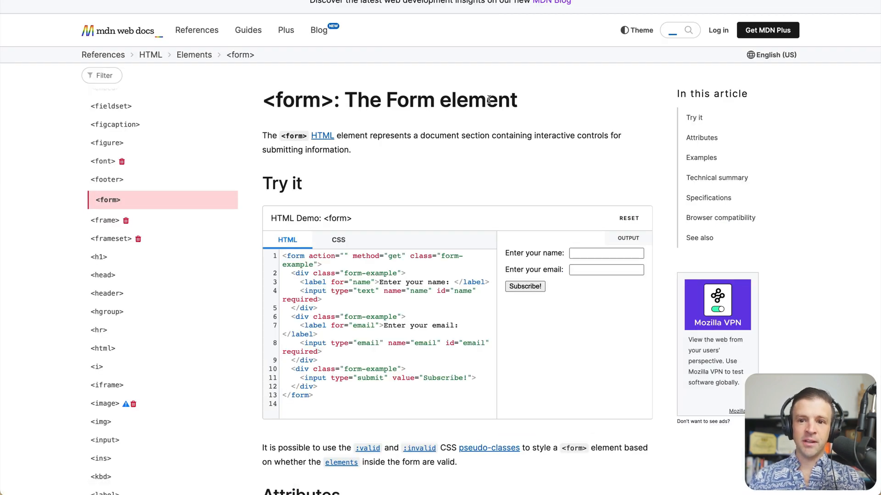
scroll(down, 3)
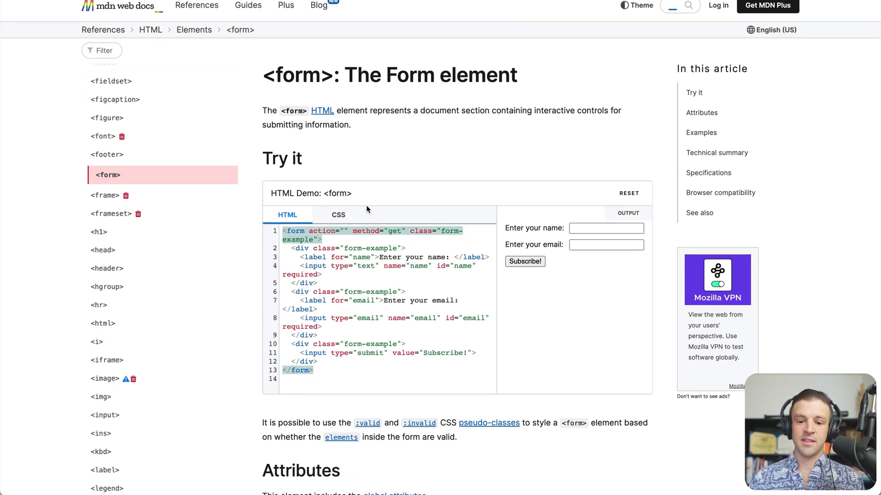
scroll(down, 3)
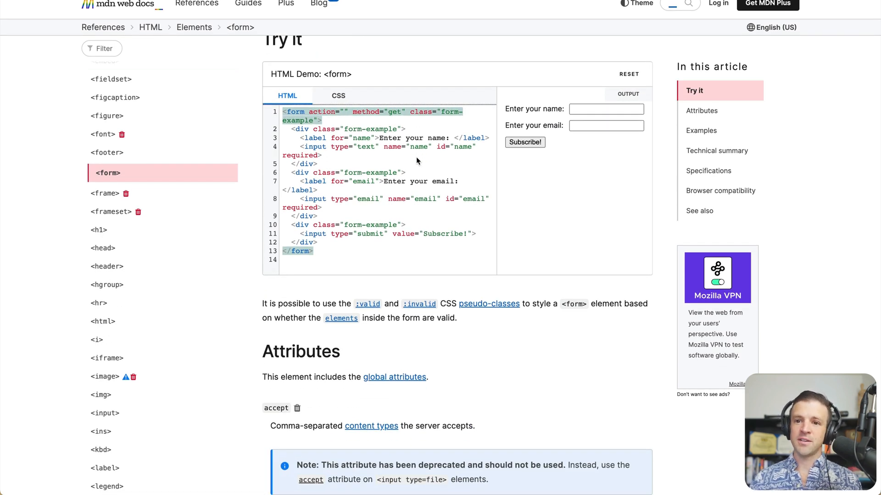
click(345, 111)
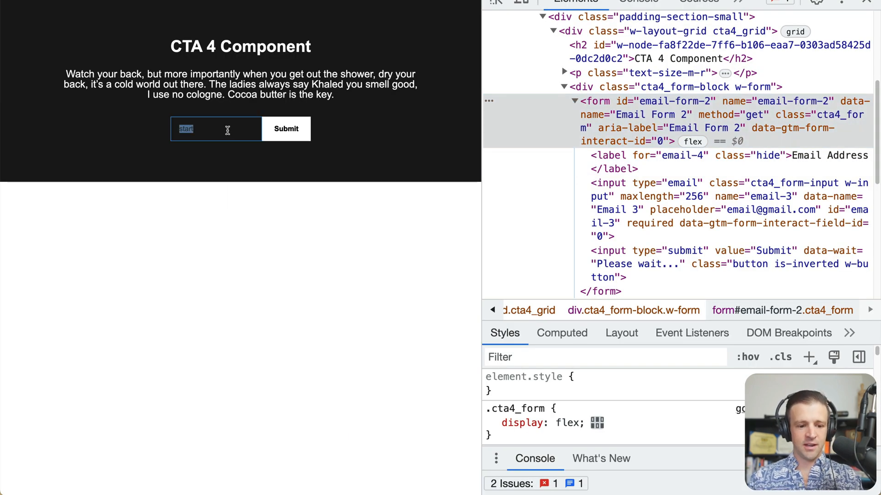
text(test@test.com)
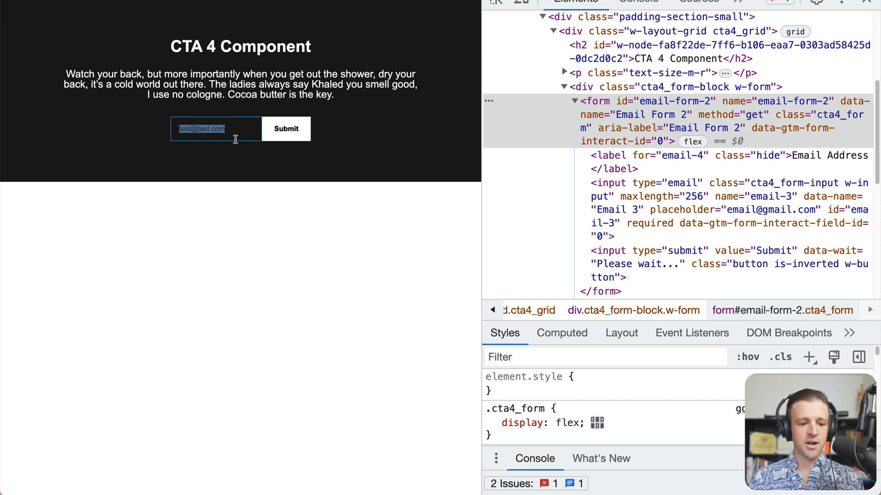
click(276, 161)
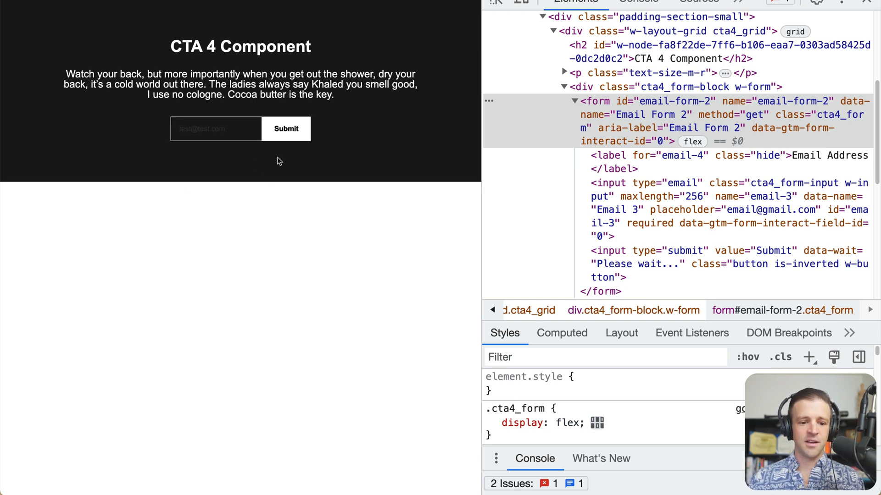
mouse_move(291, 136)
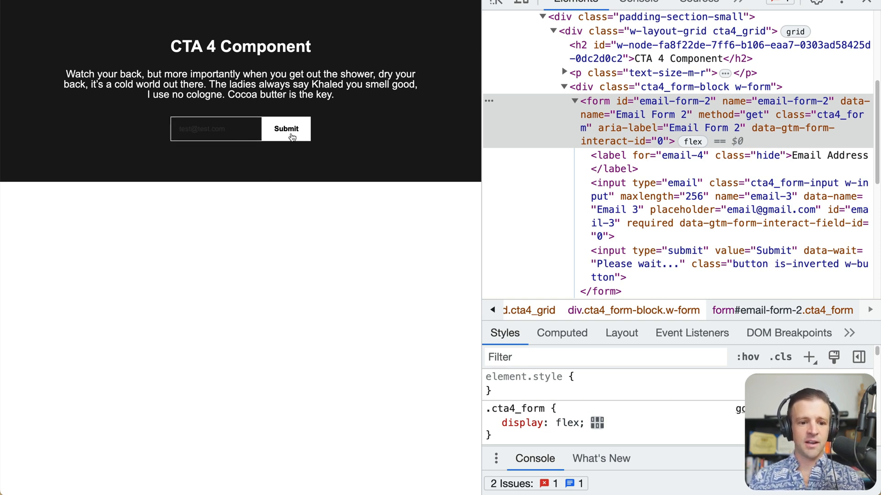
click(286, 128)
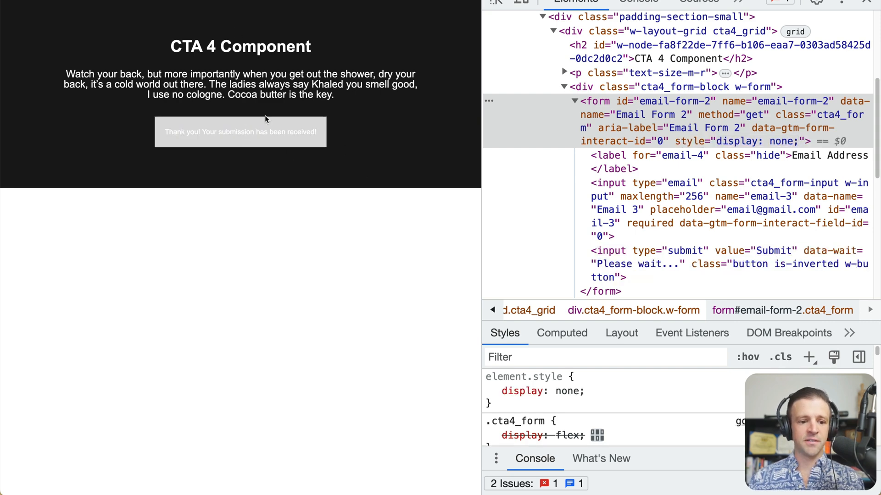
mouse_move(379, 177)
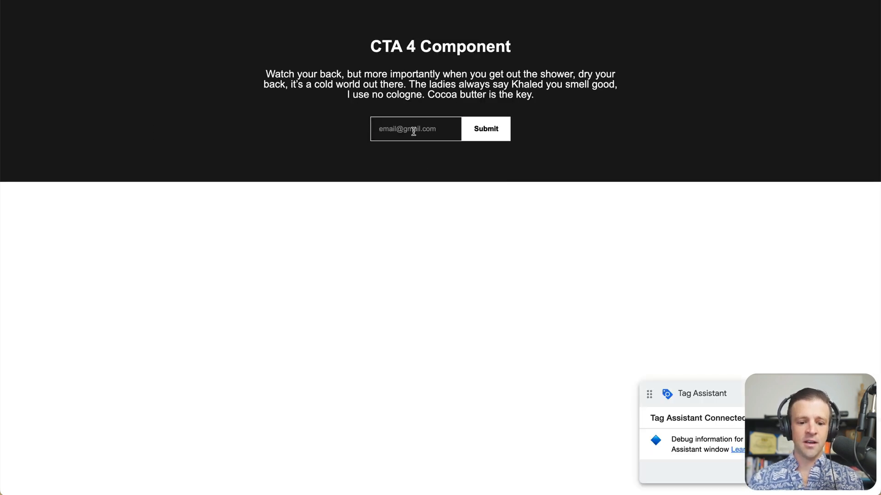
click(414, 129)
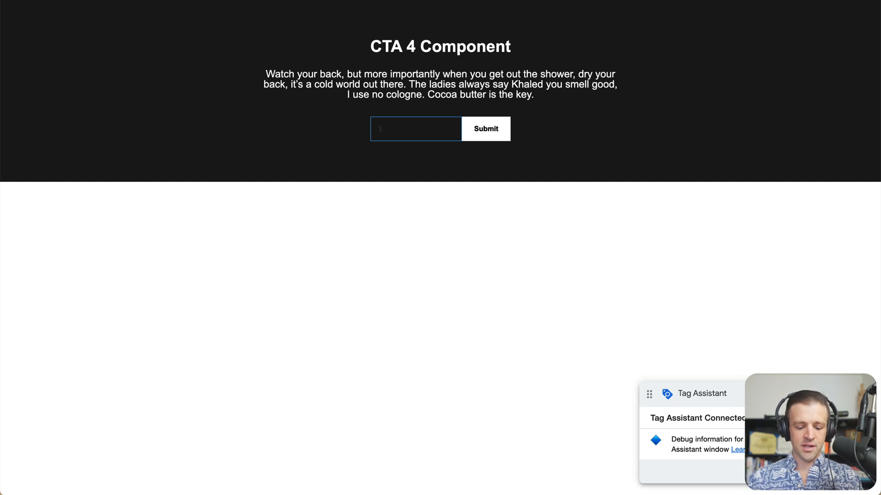
text(tag@test.com)
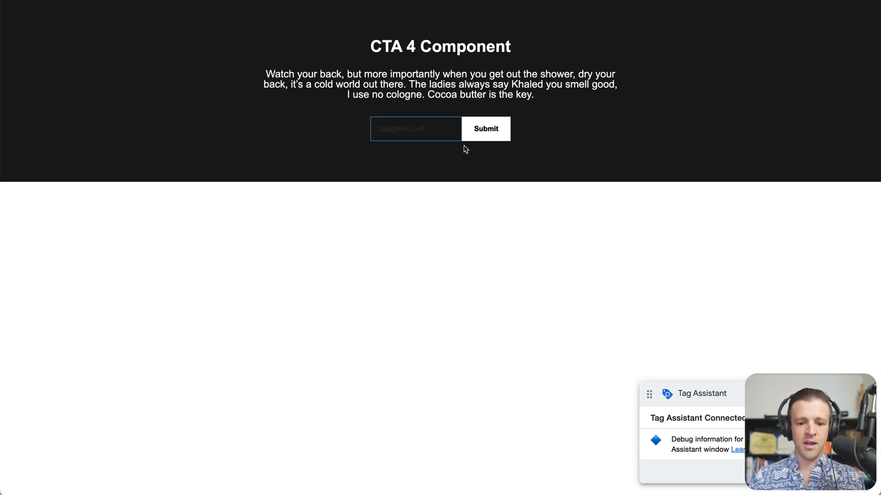
click(486, 128)
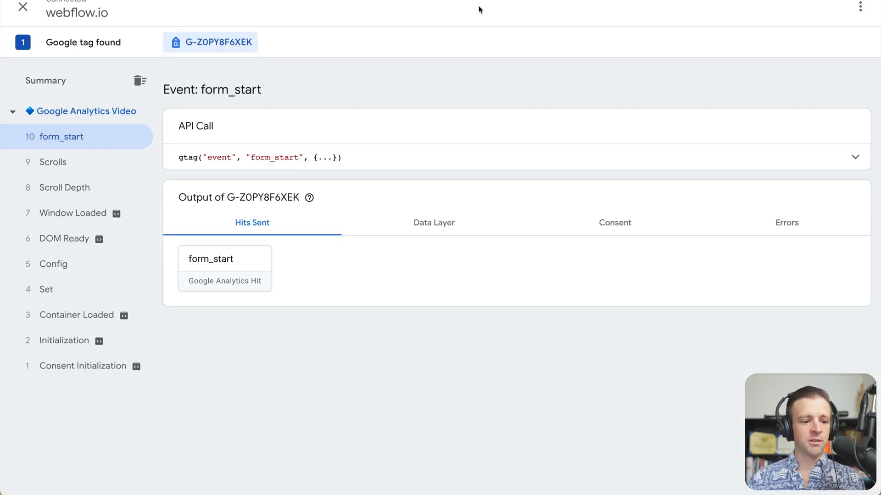
mouse_move(176, 198)
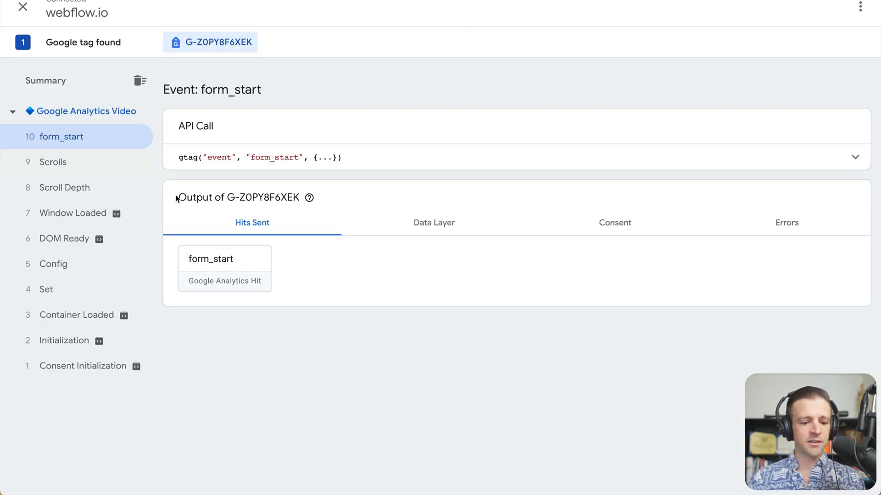
Inspect the form_start hit's details including its Measurement ID, then close them
click(224, 259)
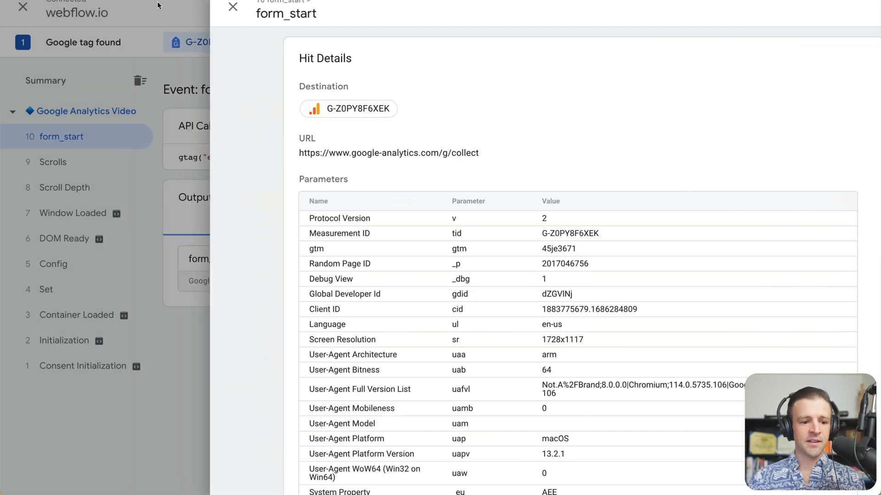
click(232, 7)
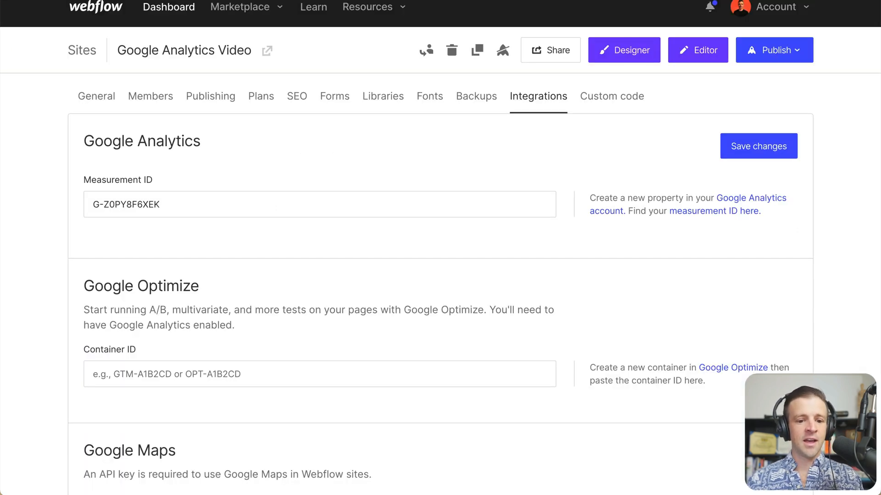
Open the Google Analytics Video site in the Designer and select the CTA 4 form's Submit button
click(623, 49)
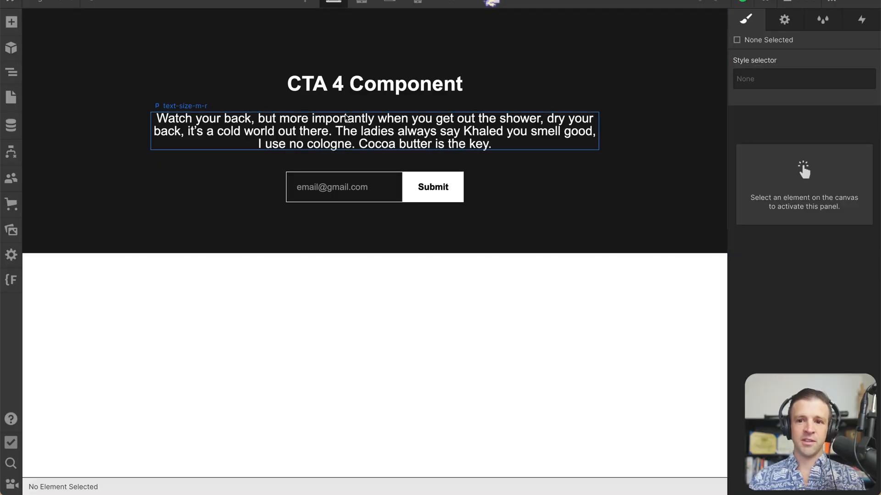
click(432, 187)
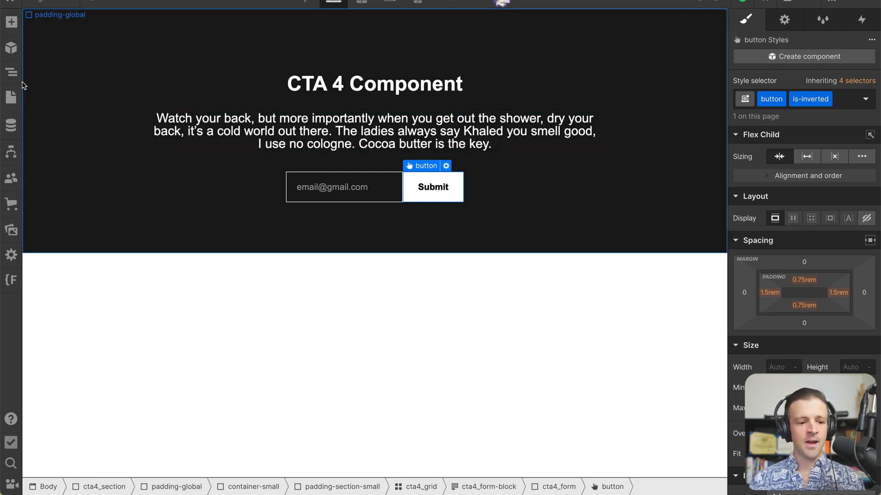
Add a page named Thank You with heading 'Thank You!' and go back to the form page
click(11, 97)
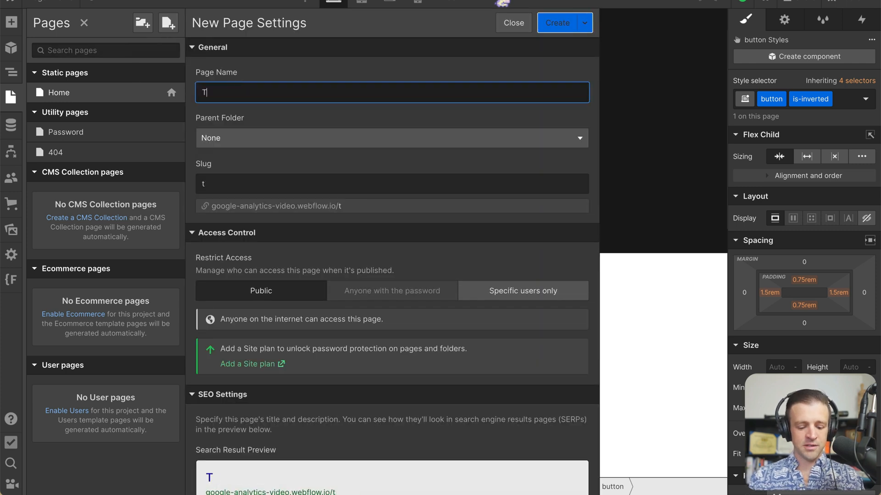
text(ah)
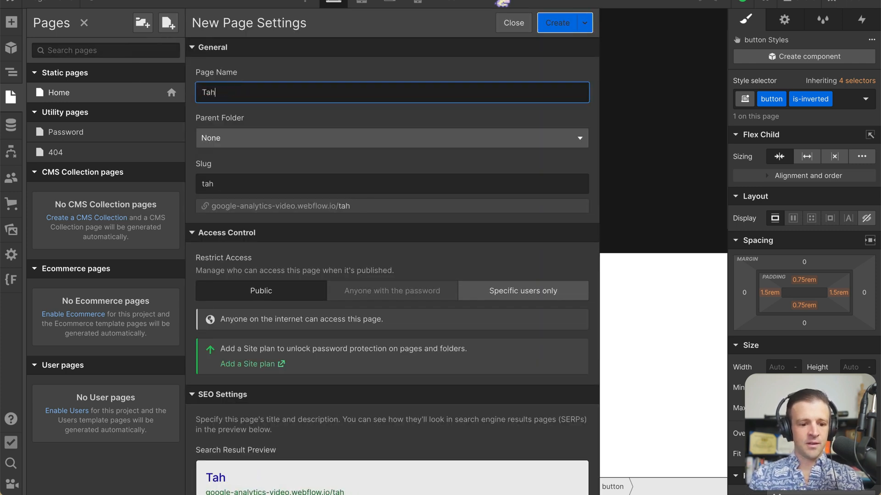
text(Thank You)
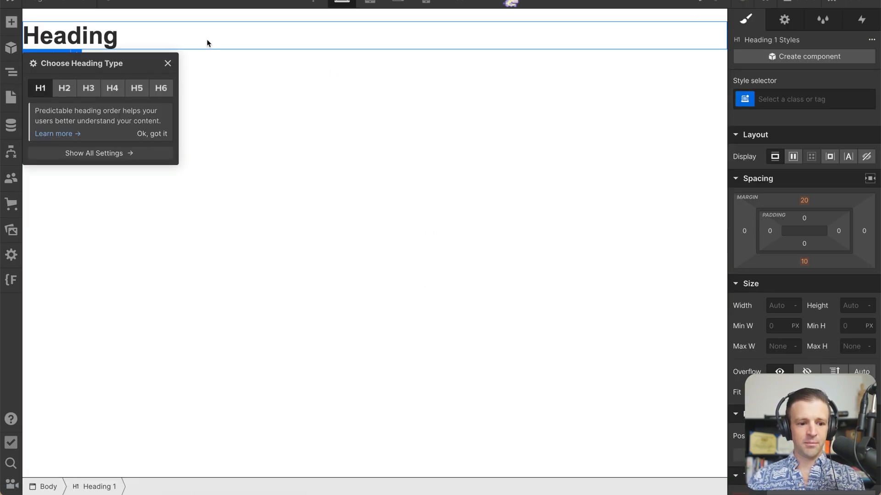
text(Thank You!)
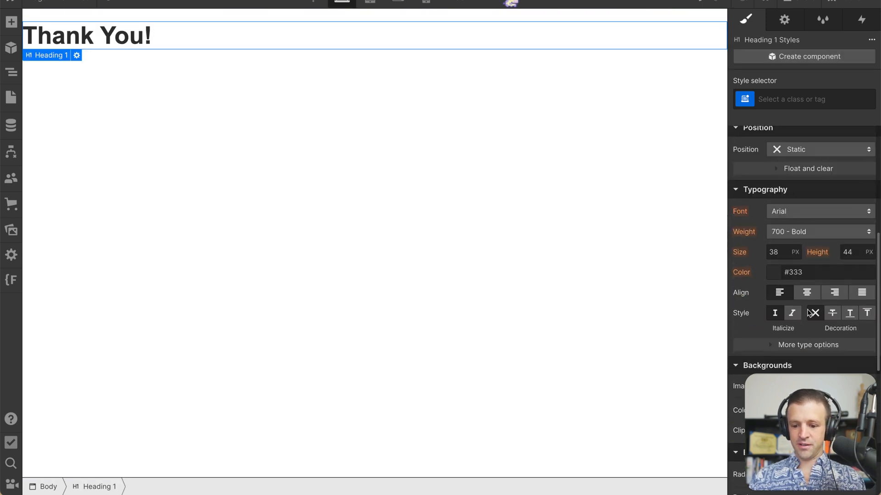
click(806, 292)
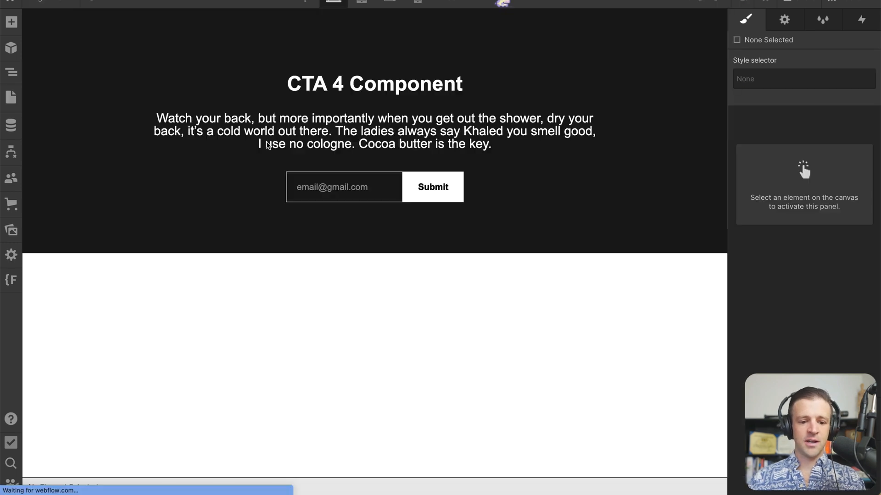
Set the signup form's Redirect URL to /thank-you in its settings
click(343, 187)
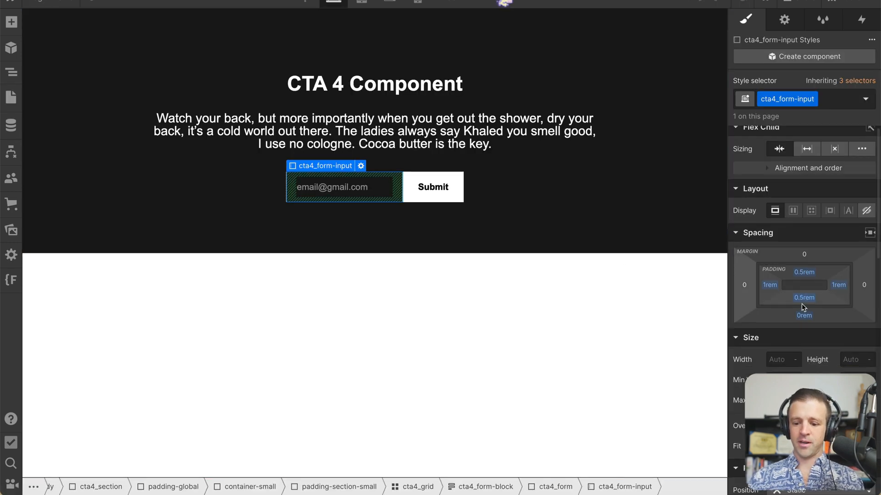
click(785, 19)
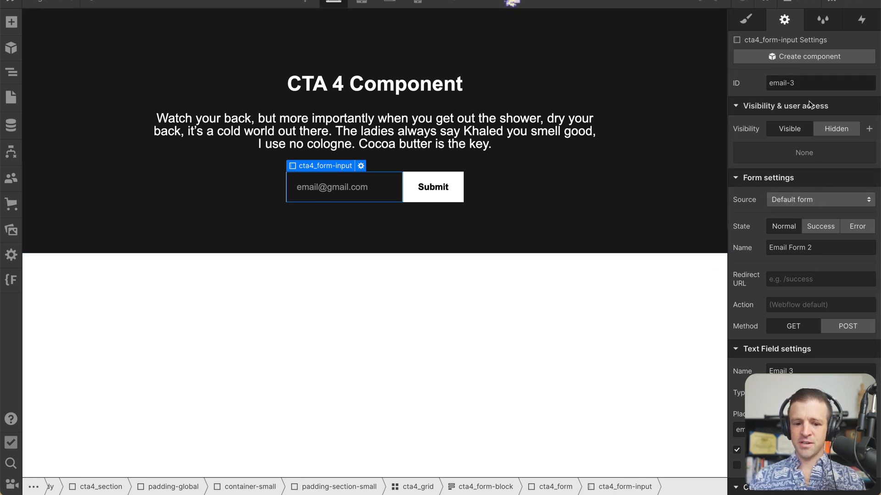
click(819, 83)
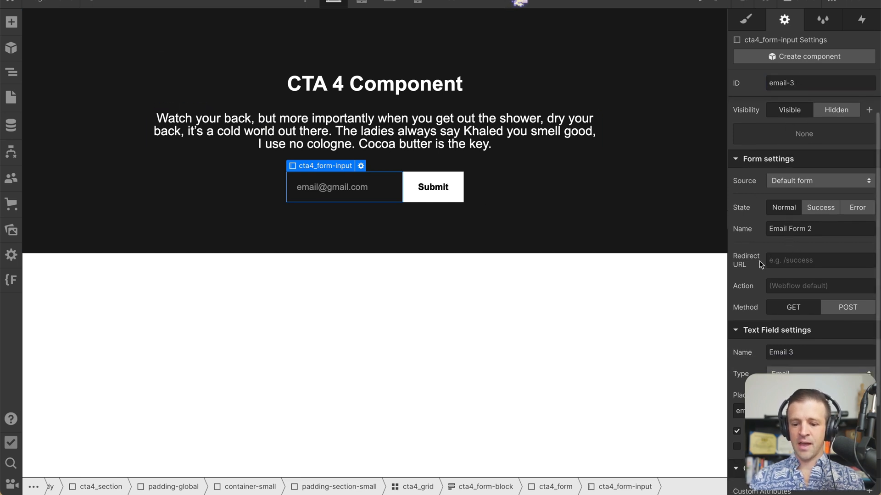
text(/tha)
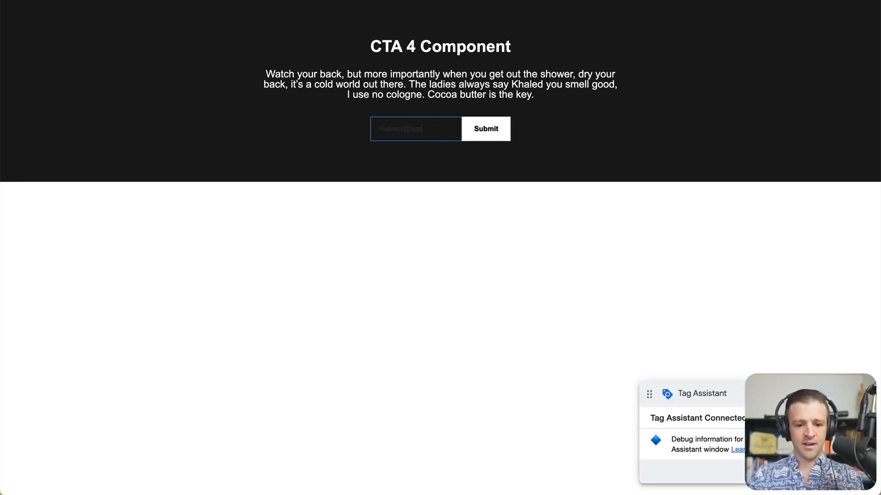
Submit the test email through the signup form
click(485, 128)
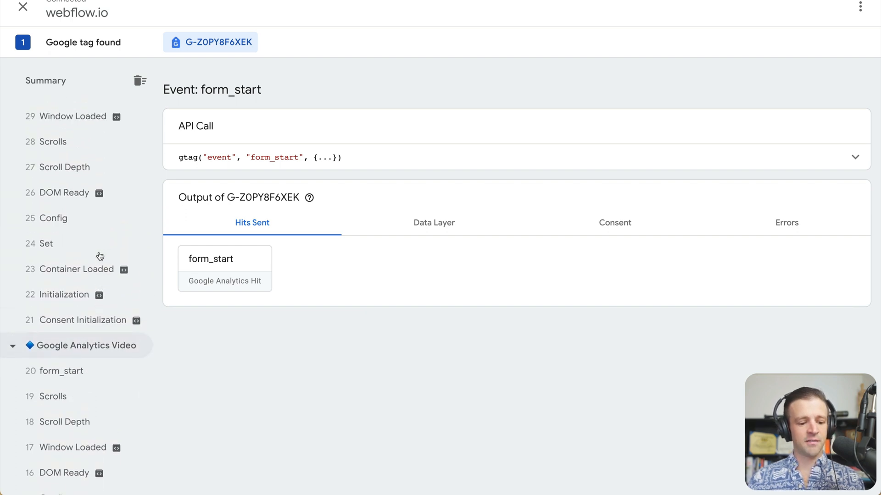
Inspect the Page View hit's location and title under the new Config event, then go to GA4
click(54, 218)
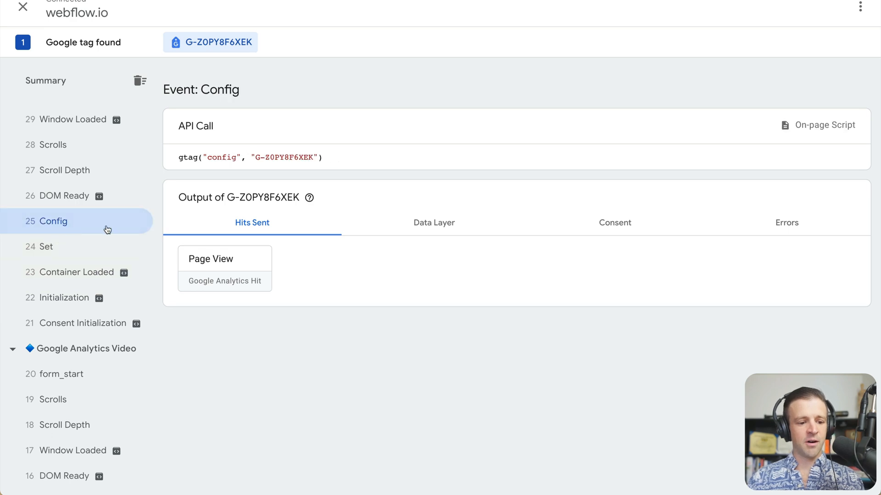
click(212, 259)
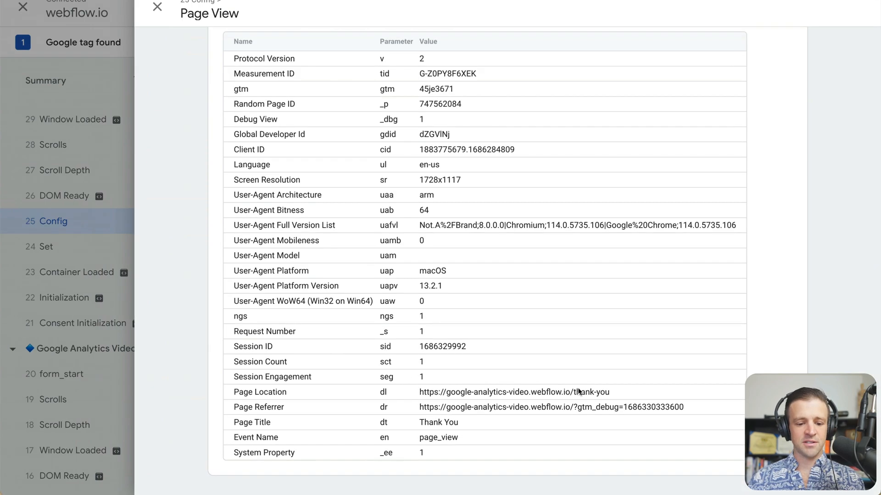
click(52, 144)
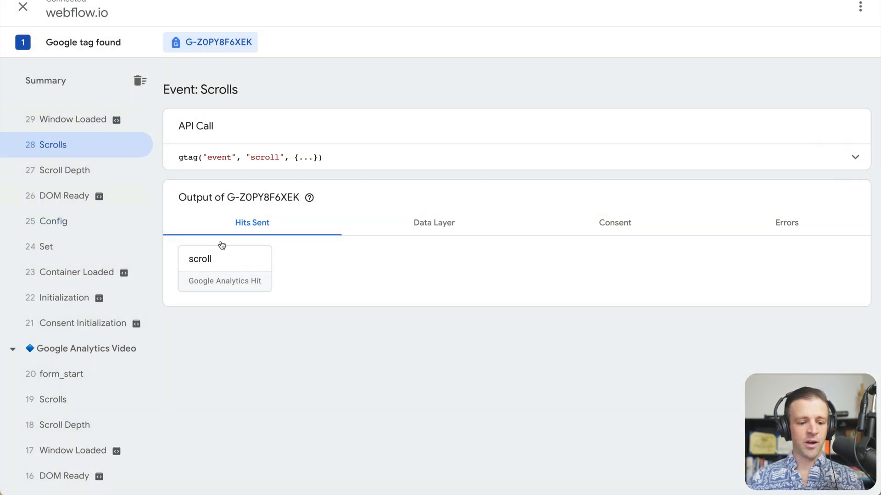
mouse_move(95, 224)
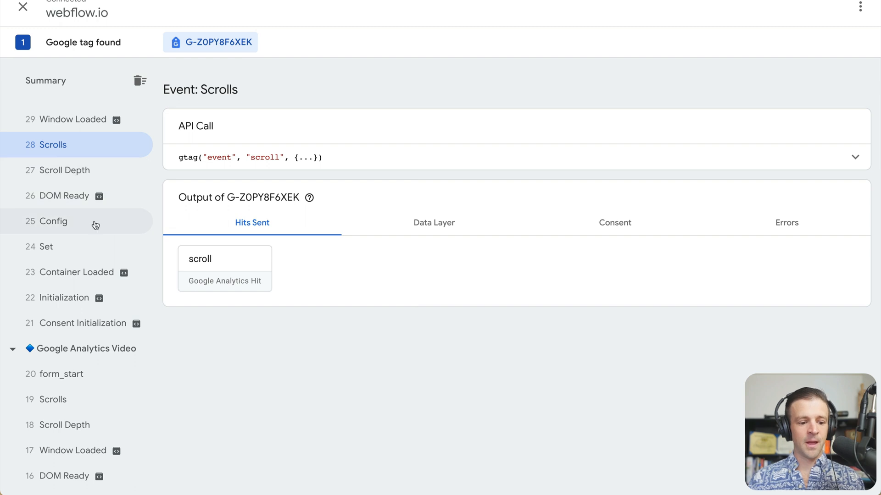
click(54, 221)
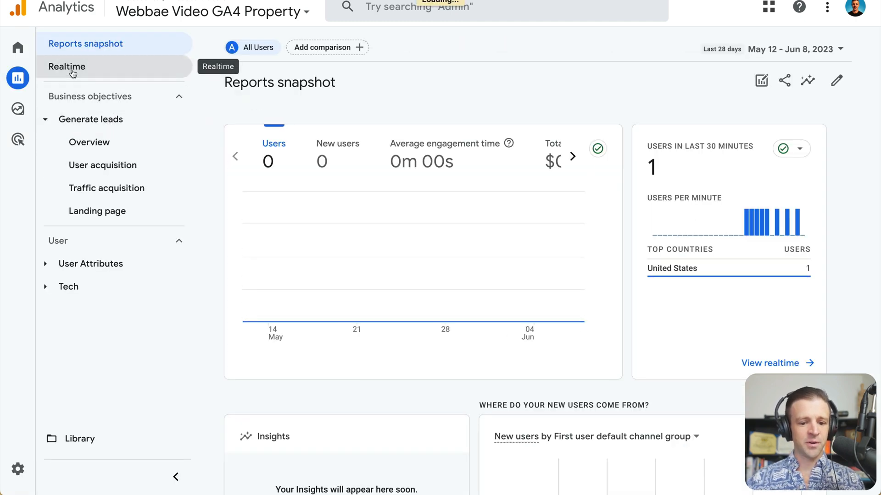
View the Realtime report's Thank You page view and page_view/form_start event counts
click(67, 66)
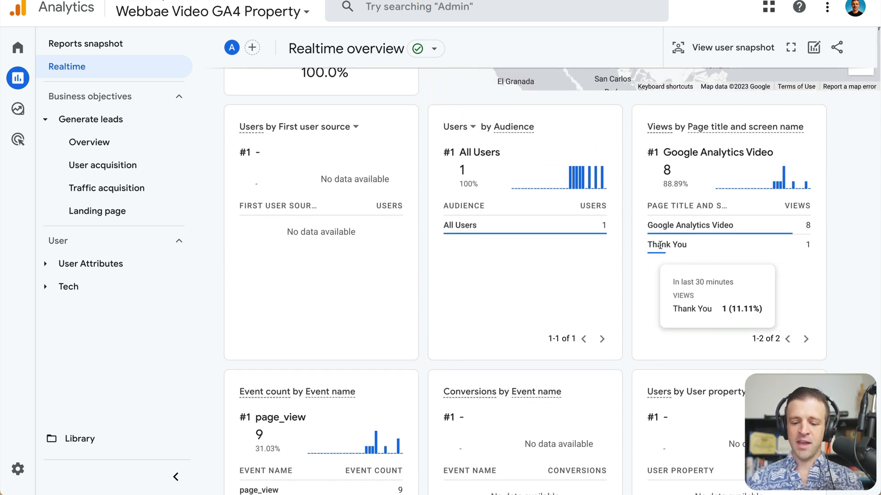
mouse_move(684, 311)
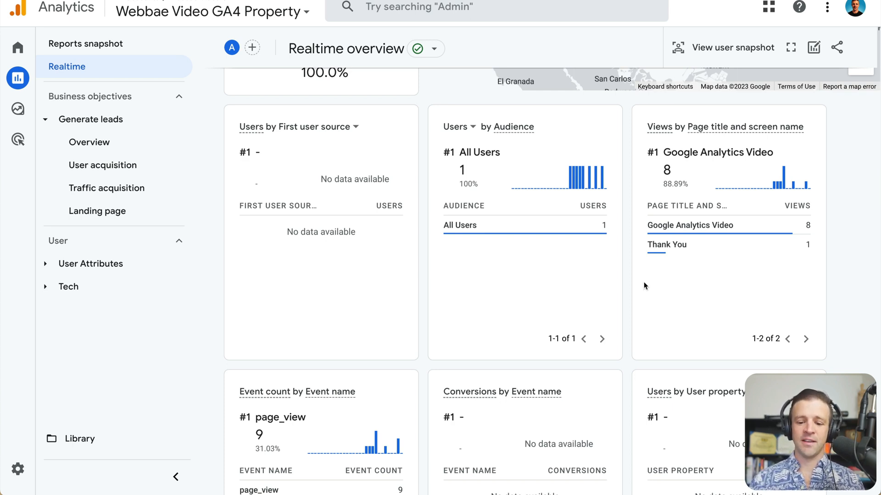
mouse_move(632, 279)
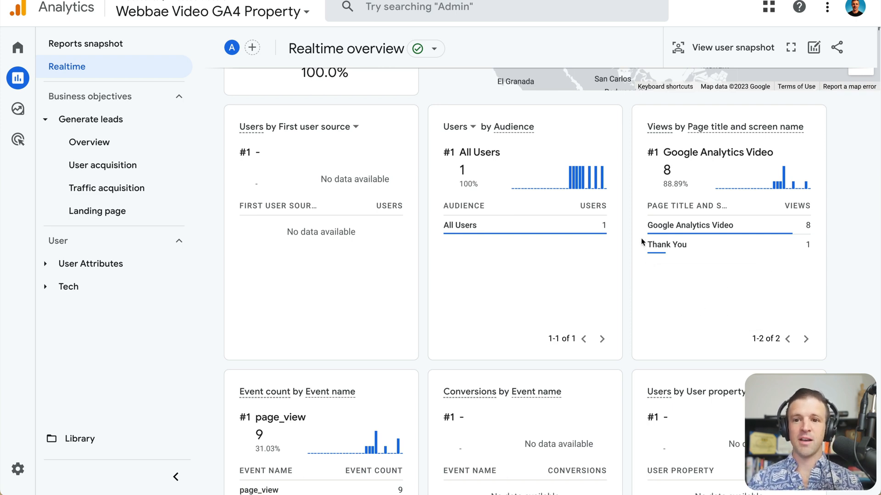
scroll(down, 3)
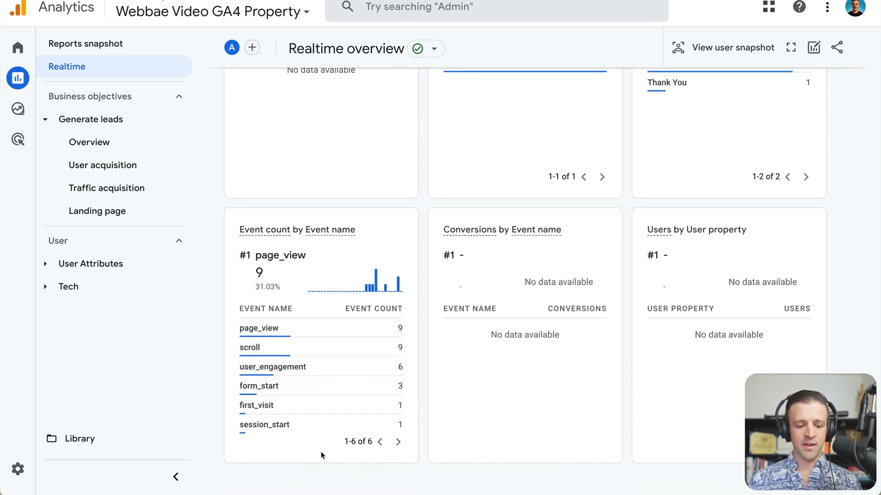
mouse_move(299, 334)
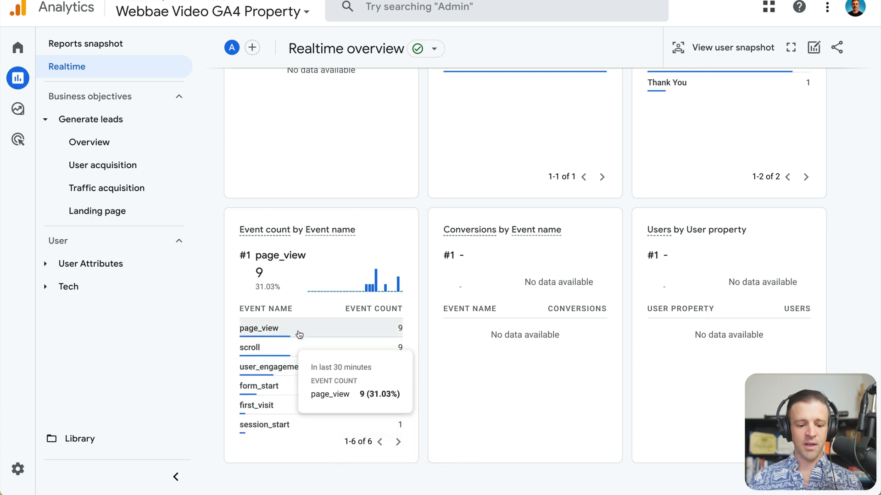
click(259, 329)
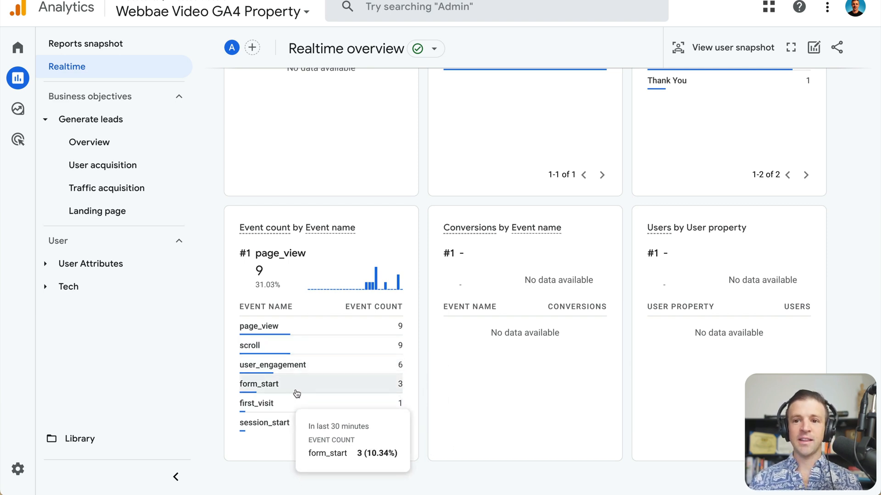
mouse_move(358, 179)
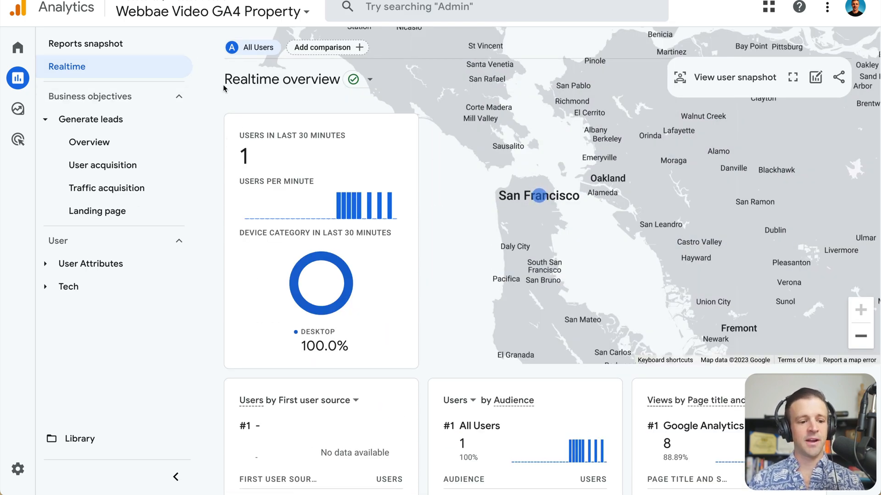
Return to the Reports snapshot and review its 28-day cards
click(86, 44)
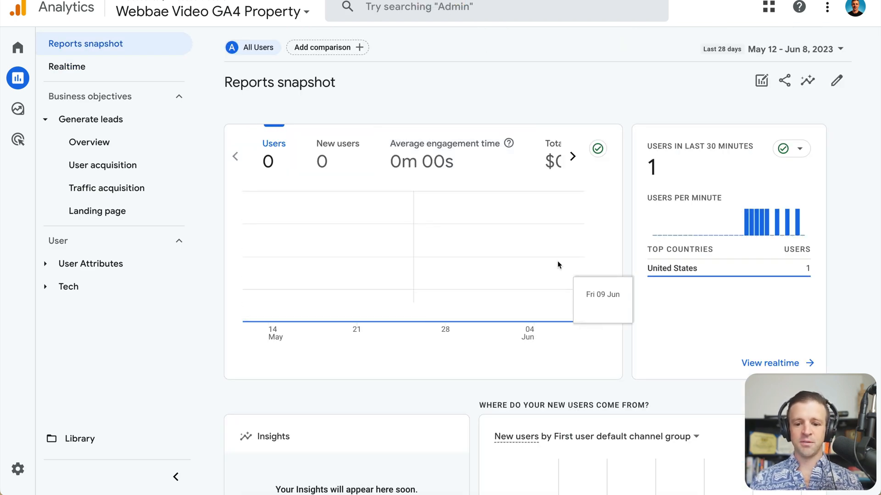
scroll(down, 3)
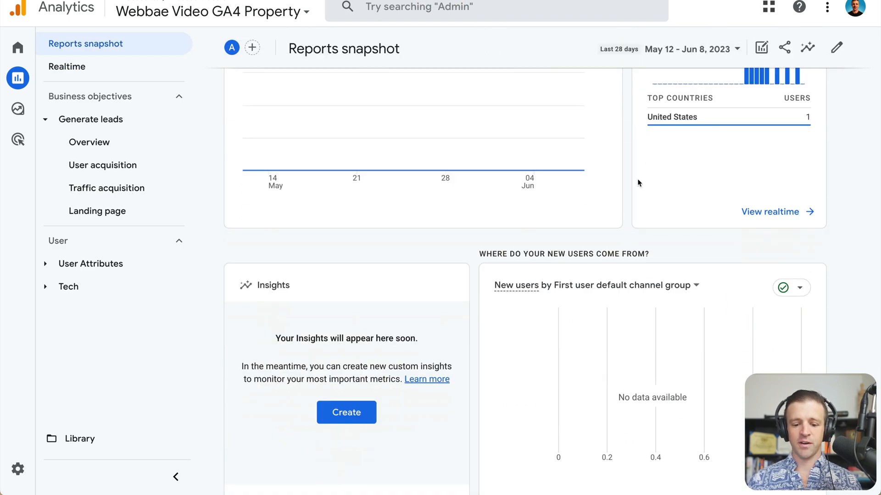
scroll(down, 3)
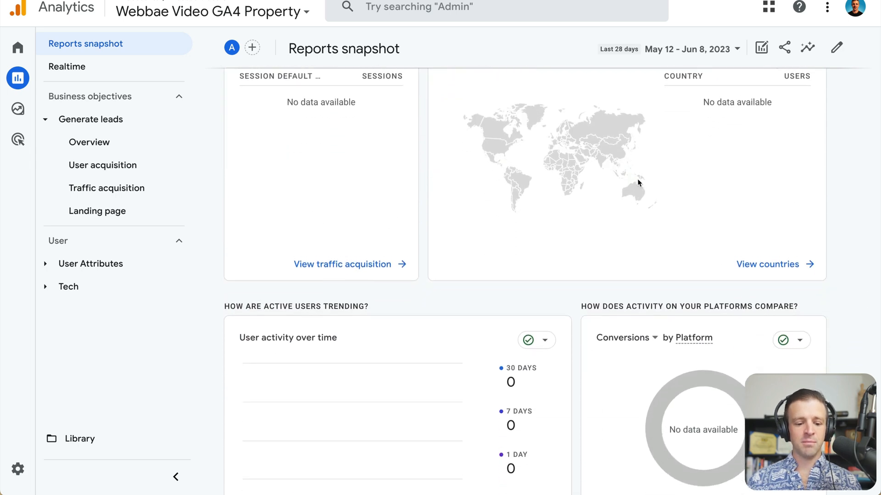
scroll(down, 3)
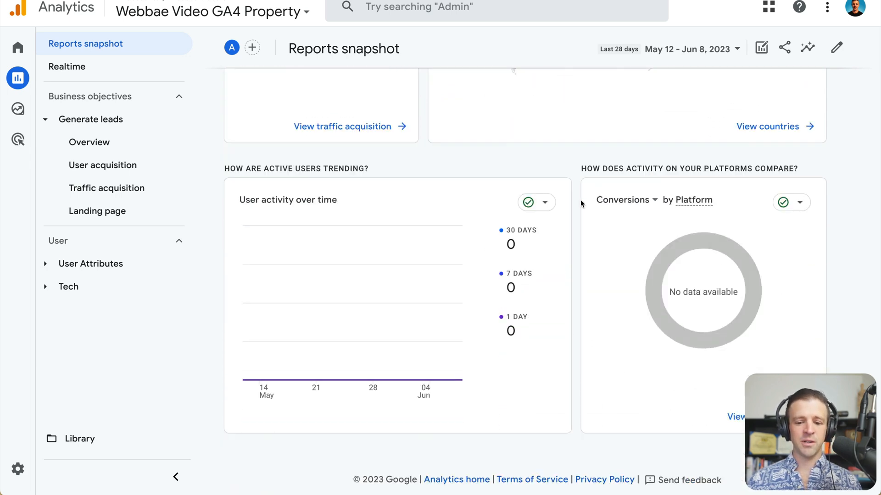
scroll(up, 3)
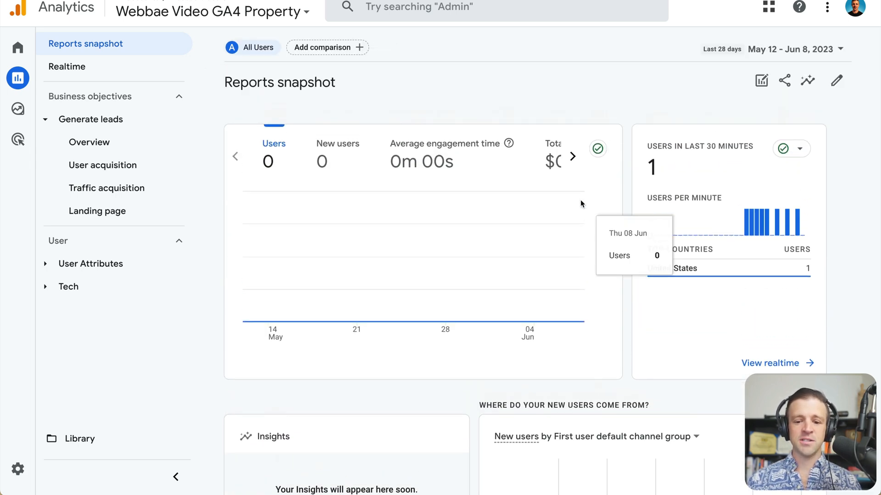
mouse_move(473, 108)
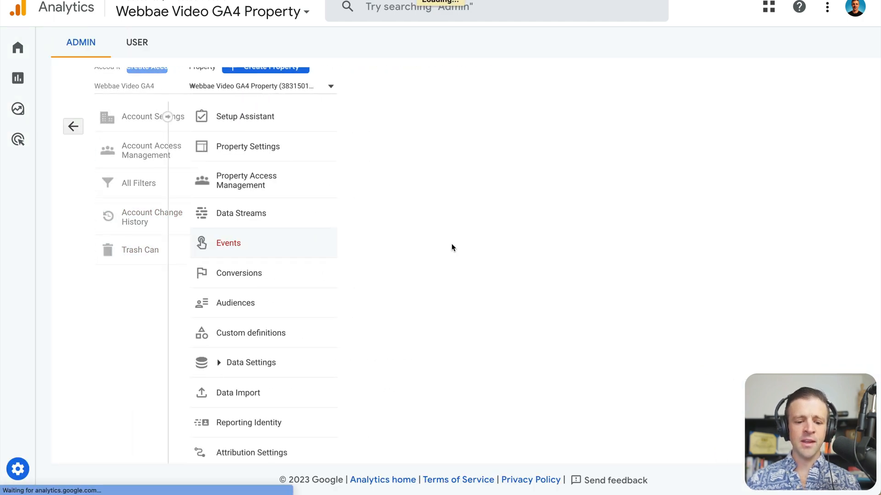
Open the property's Events list in Admin, showing no events yet
click(228, 242)
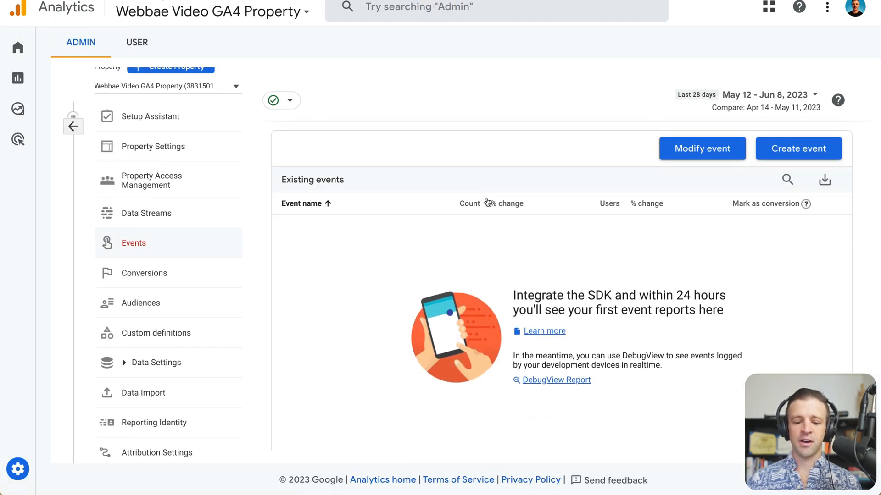